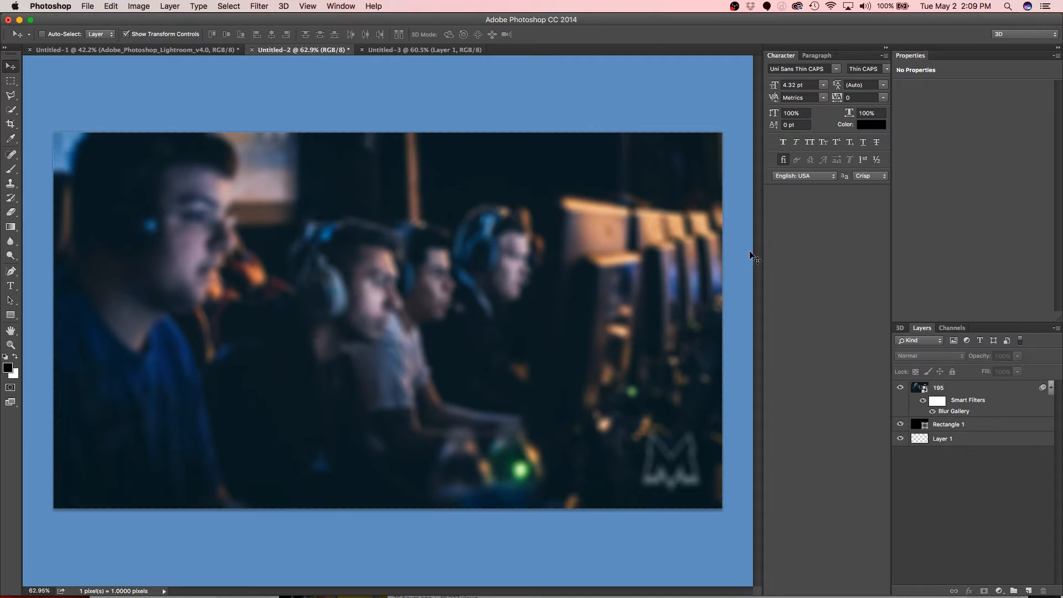
Hide the blurred gaming photo layer, leaving the black canvas ready for type
click(900, 387)
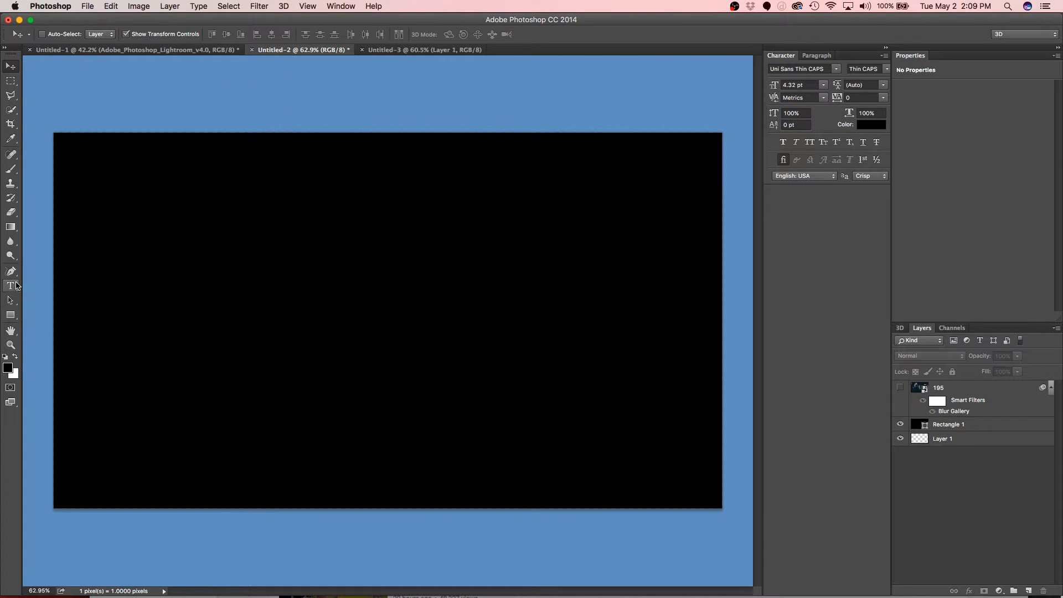
click(11, 286)
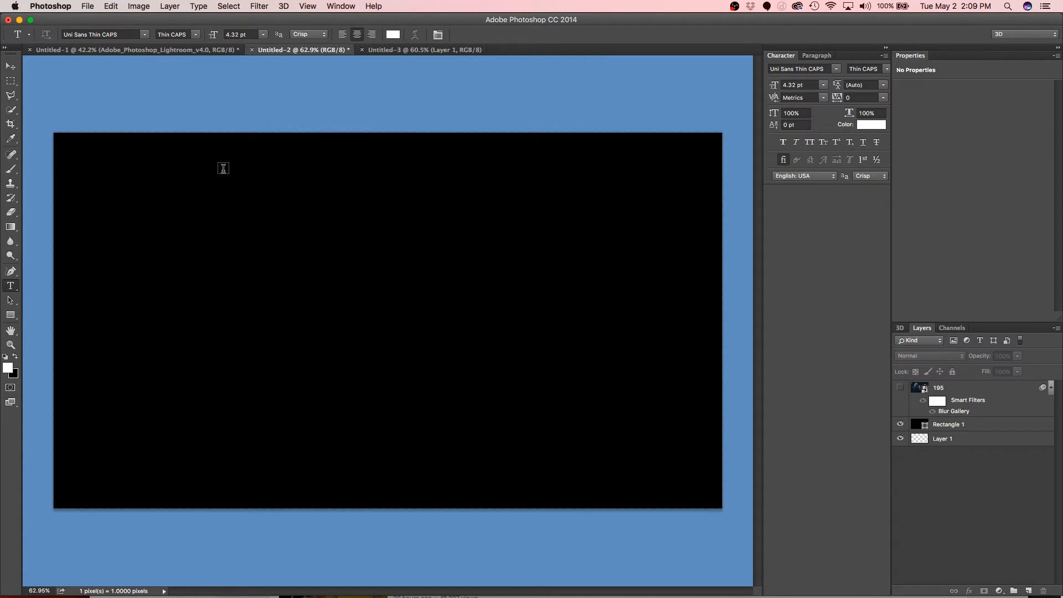
mouse_move(366, 541)
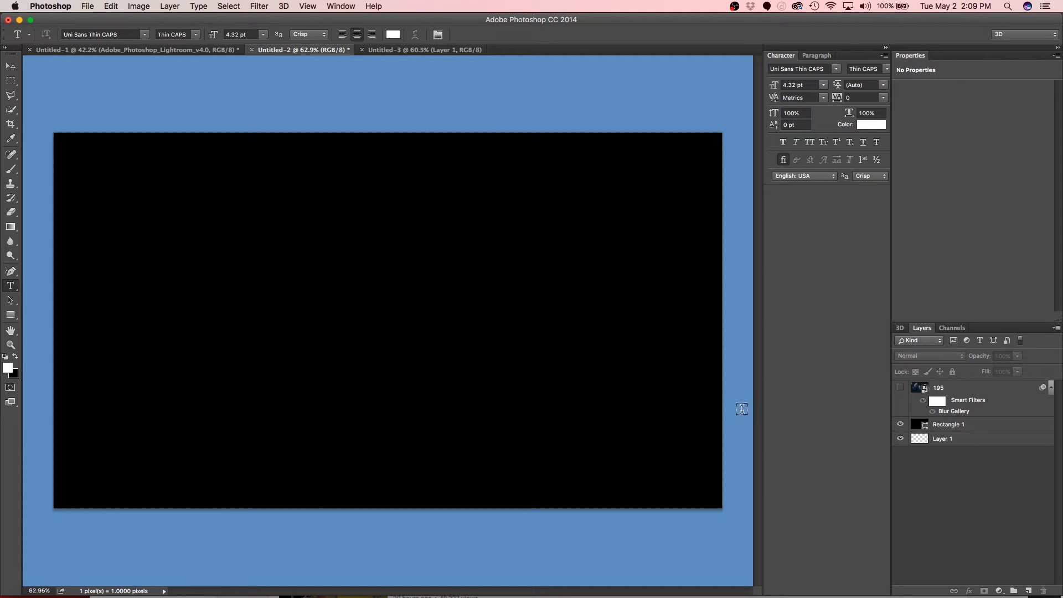
mouse_move(558, 340)
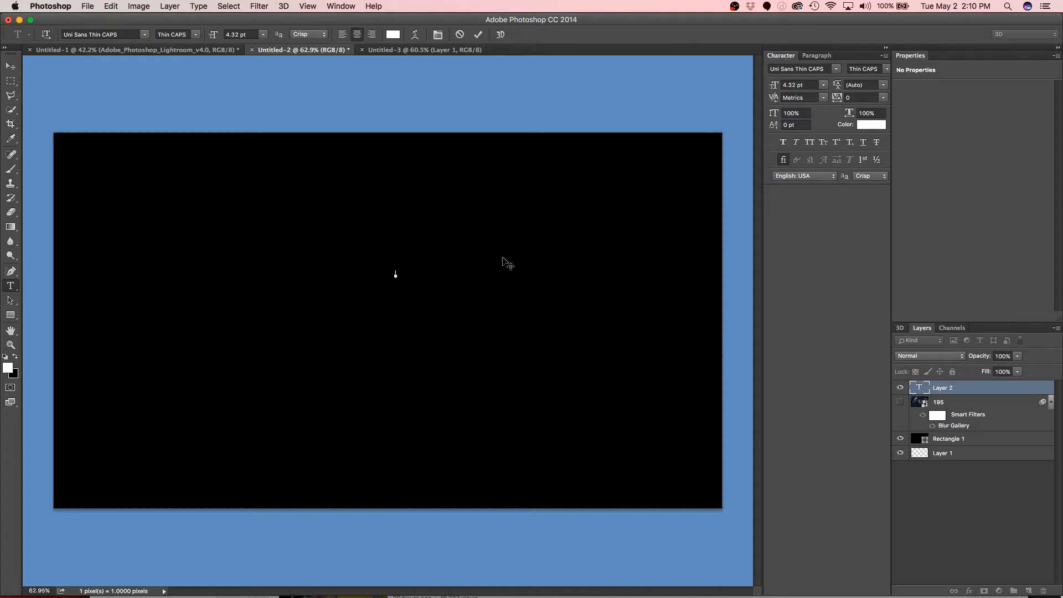
Add the white ESPORTS TOURNAMENT title across the middle of the black canvas
text(IPHONE)
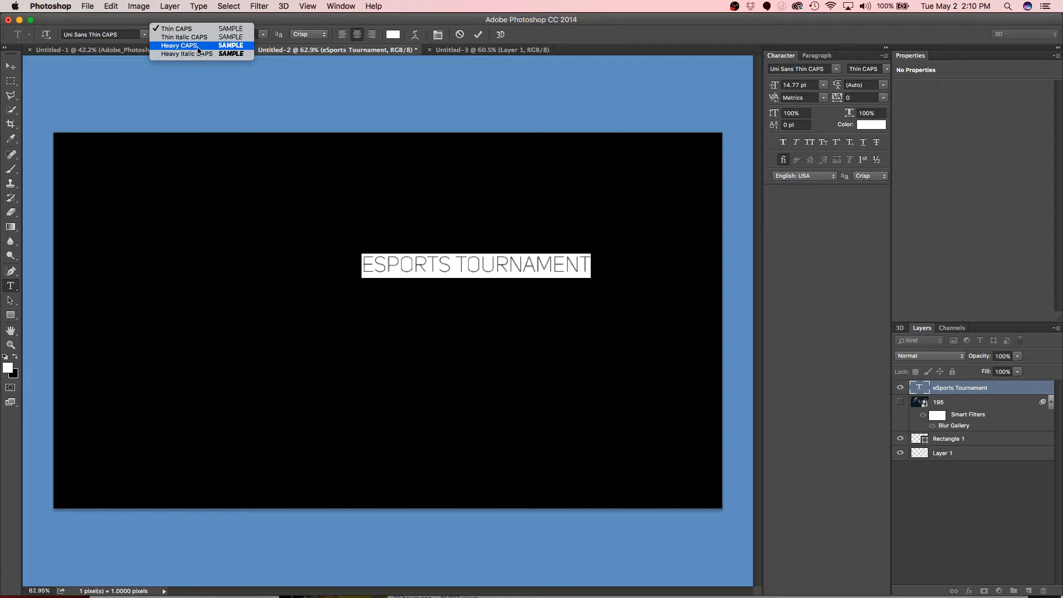
Set the title to Heavy CAPS and recolour ESPORTS to red d31919, keeping TOURNAMENT white
click(180, 44)
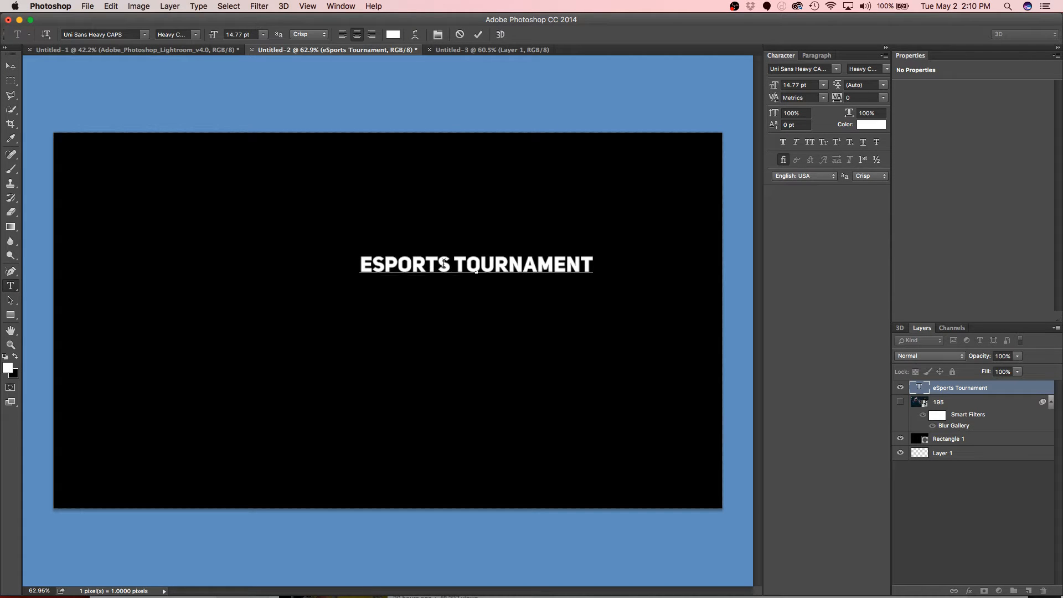
click(10, 368)
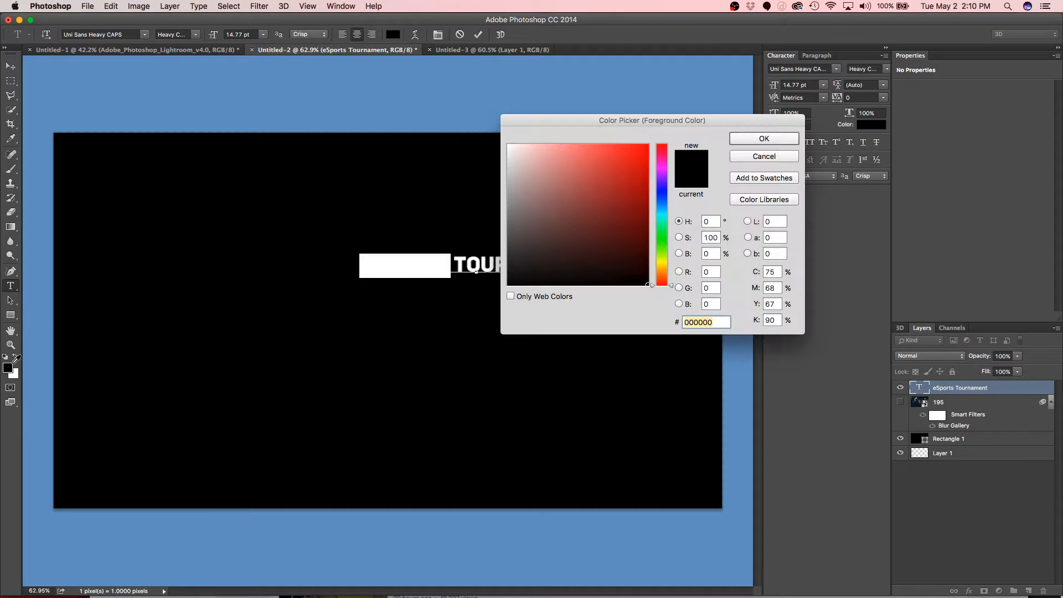
click(632, 168)
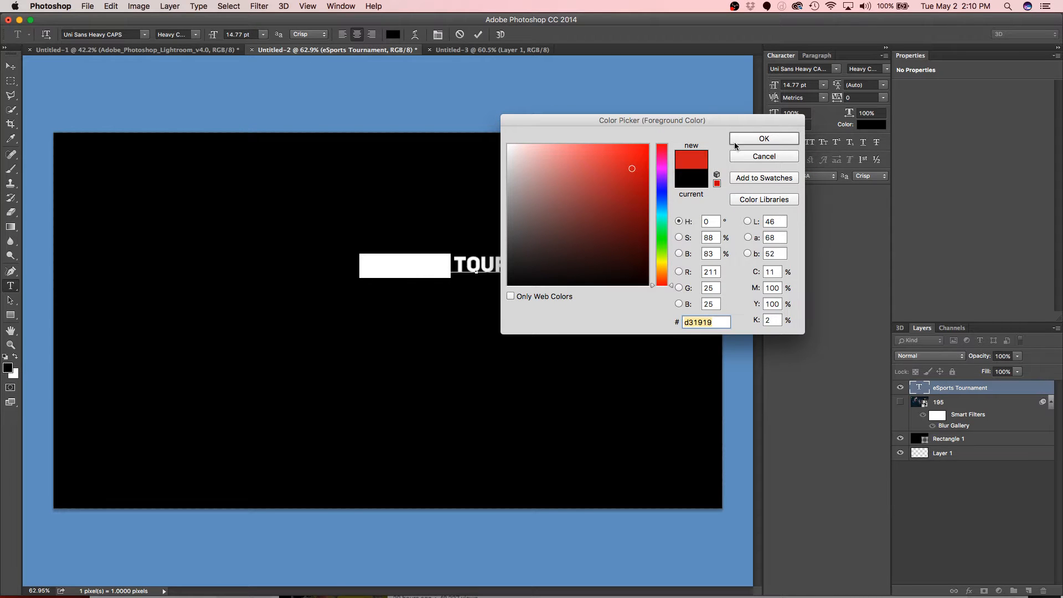
click(763, 138)
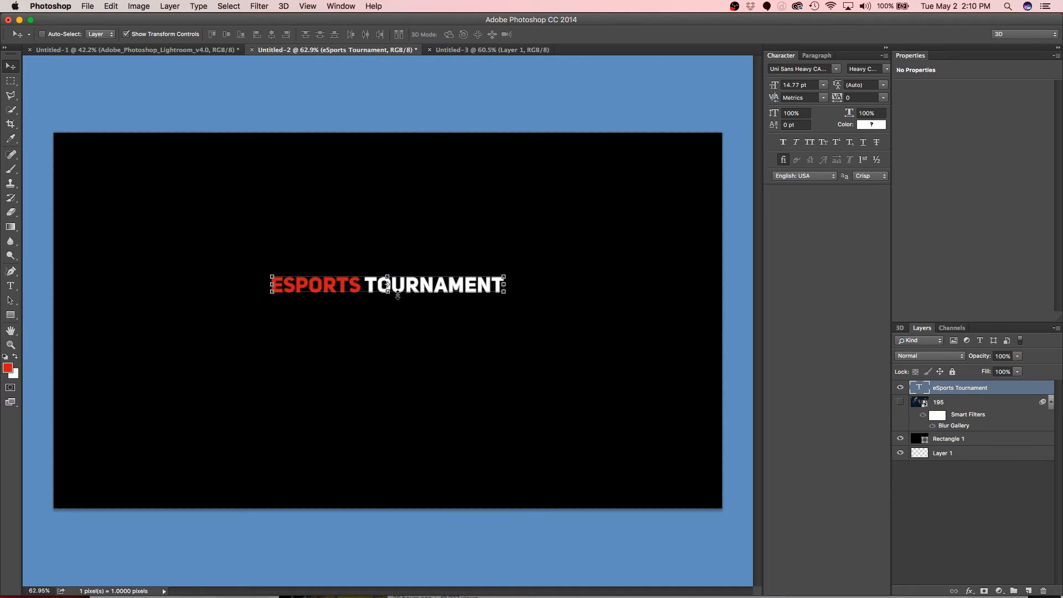
mouse_move(431, 313)
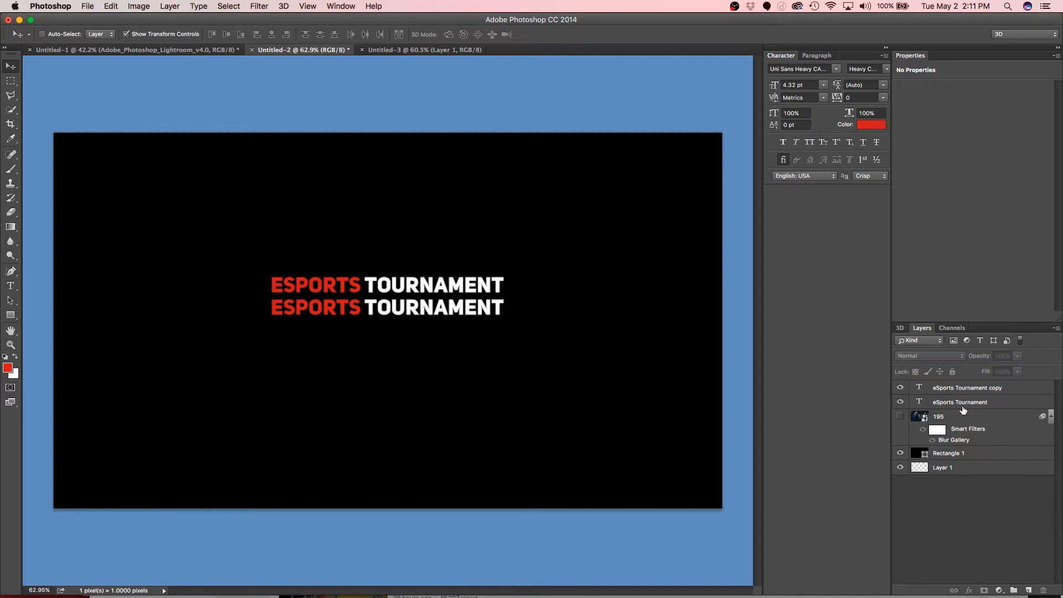
Group both title layers and convert the group into a single smart object
click(959, 402)
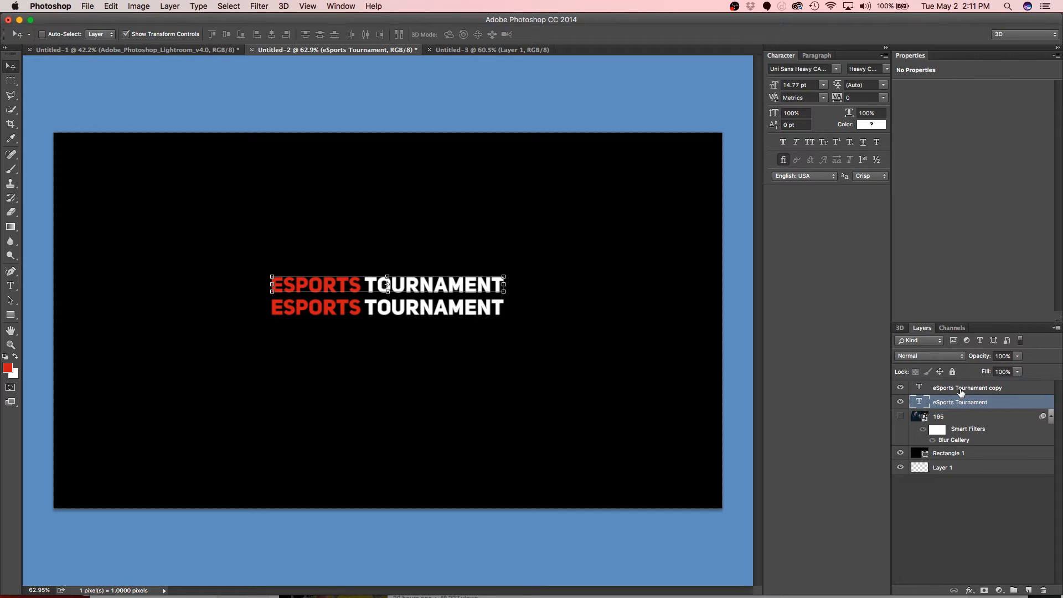
click(967, 388)
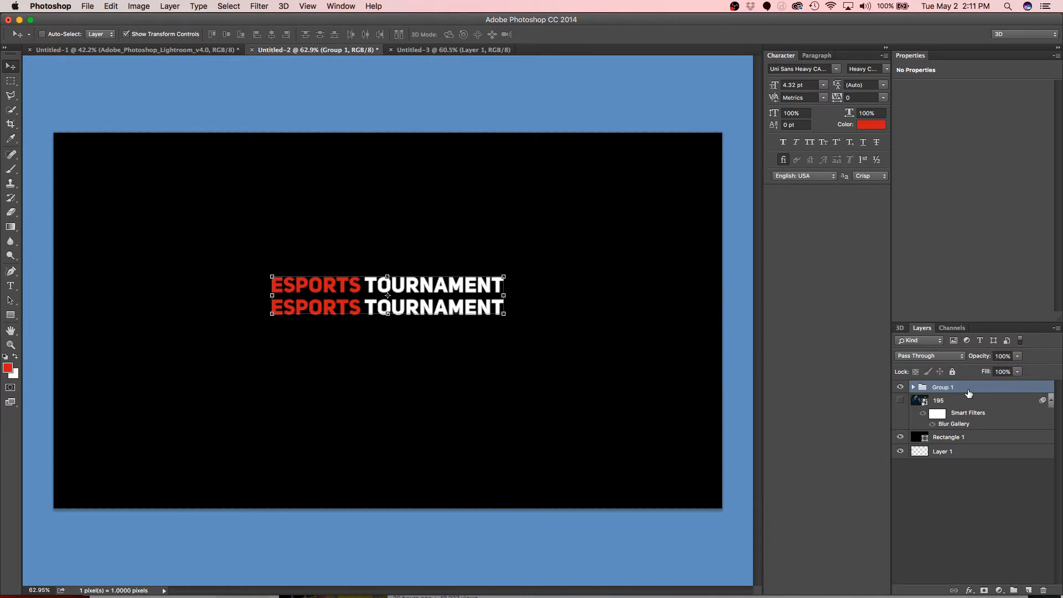
right_click(944, 387)
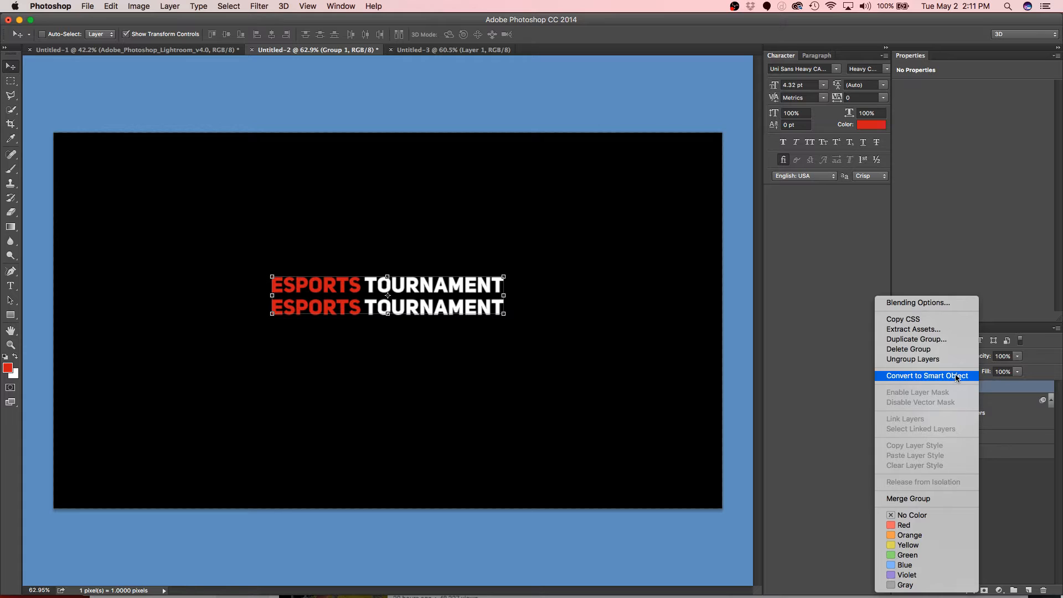
click(928, 375)
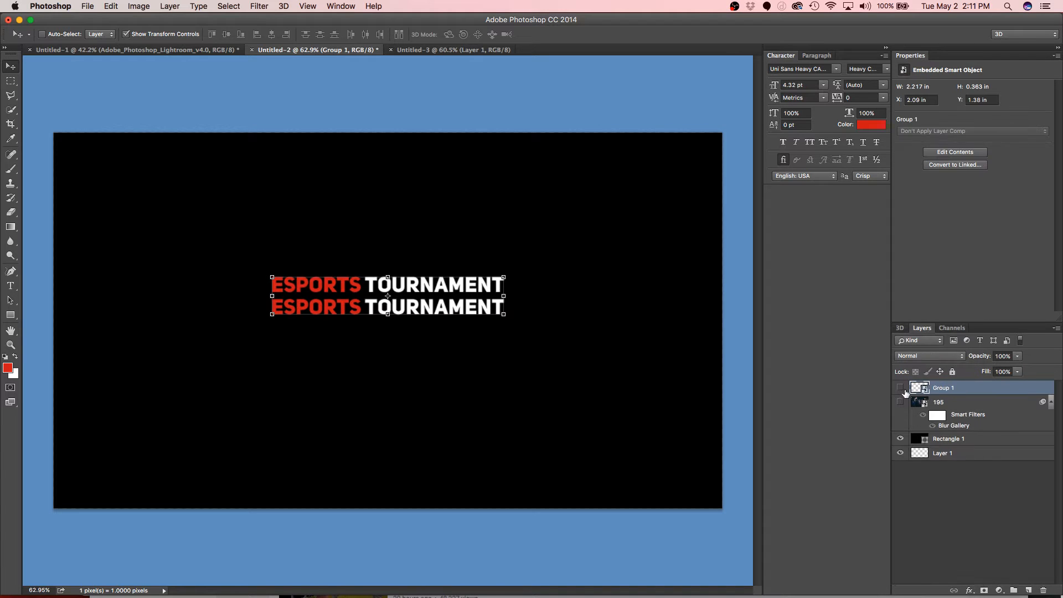
click(900, 388)
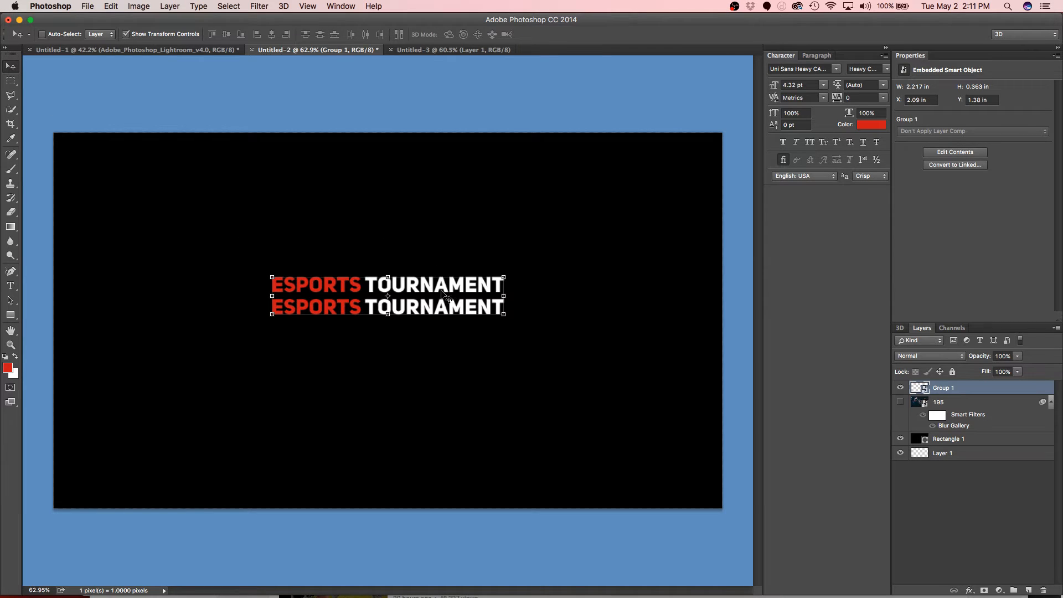
mouse_move(448, 354)
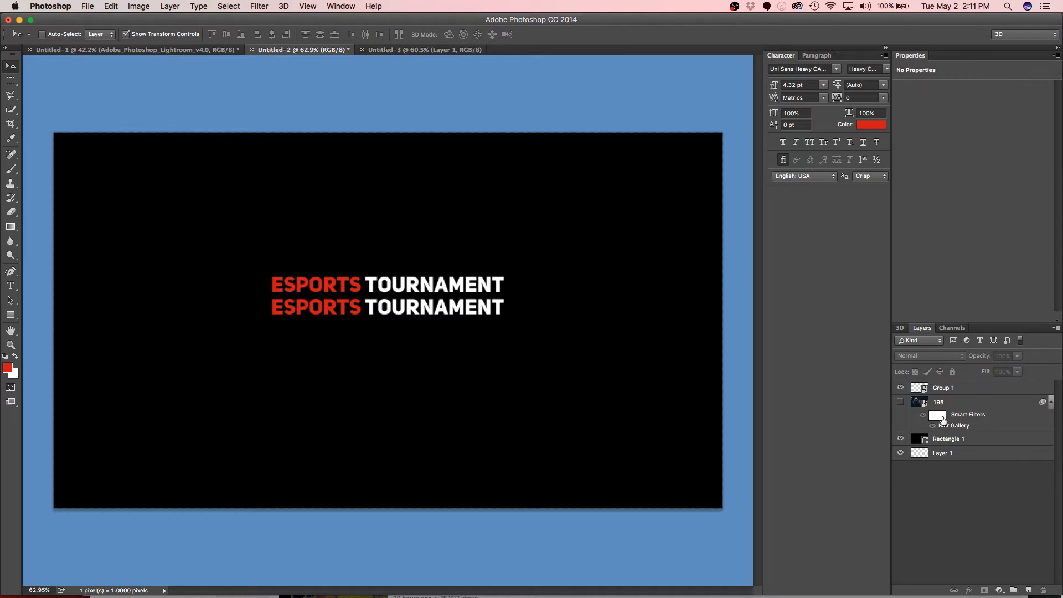
Stack the title into a six-line smart-object block and copy it to the right
click(943, 388)
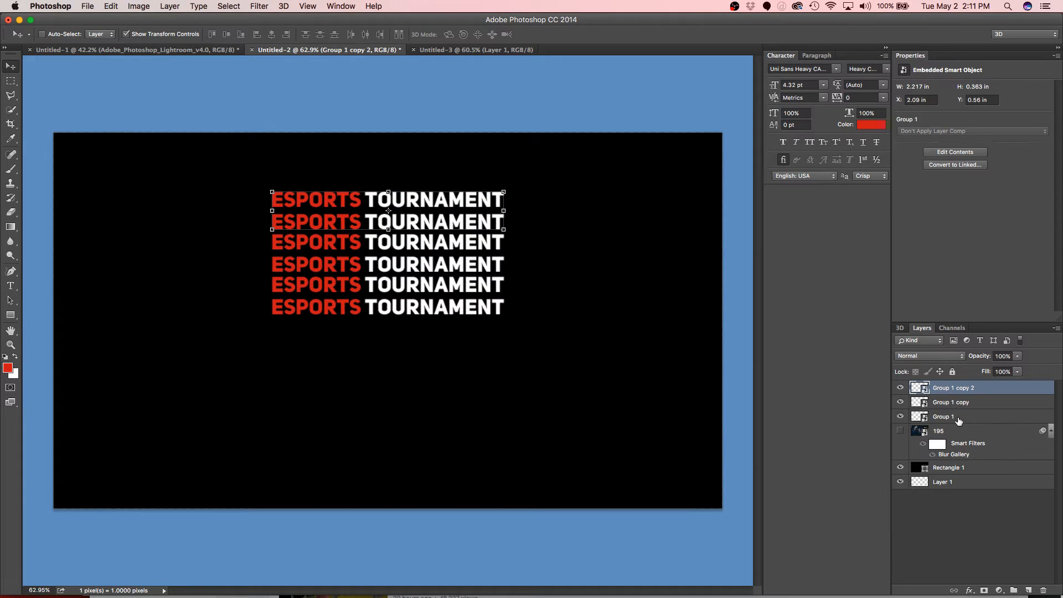
right_click(953, 387)
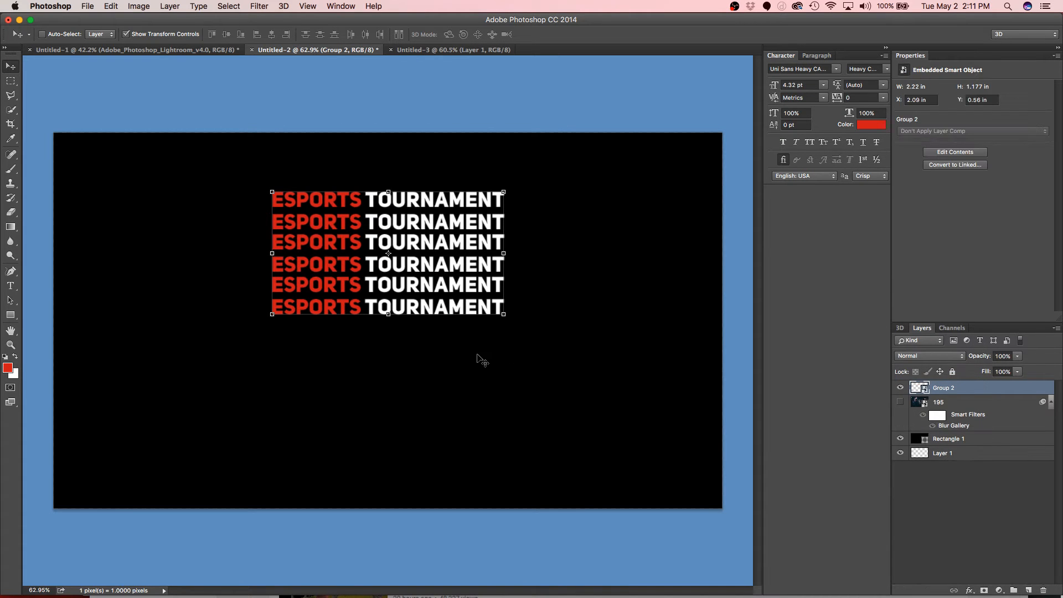
drag(386, 252, 630, 252)
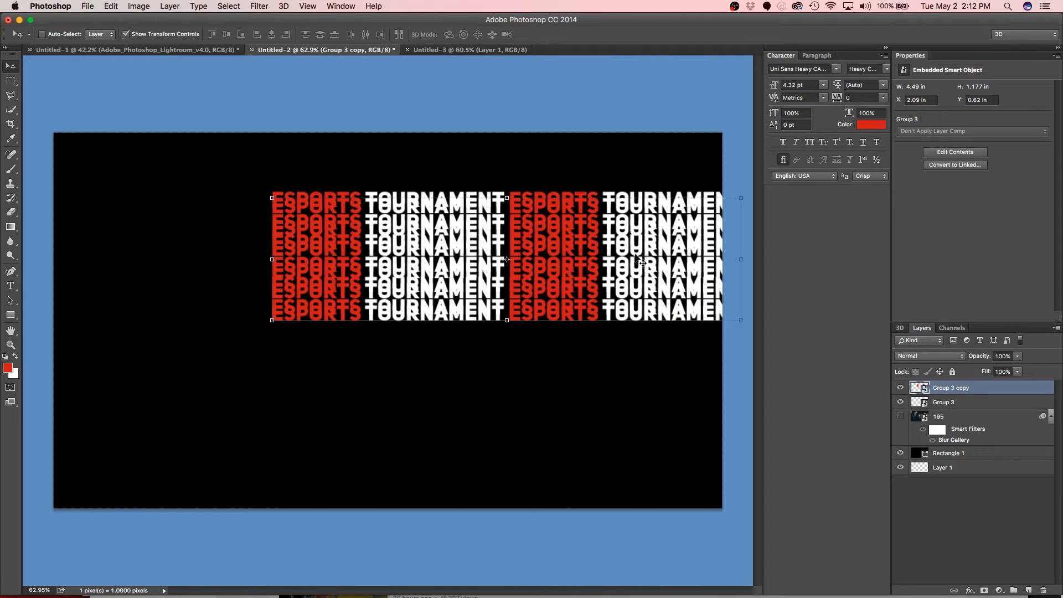
Copy the two-column block downward to twelve rows and extend it across the width
drag(508, 259, 603, 319)
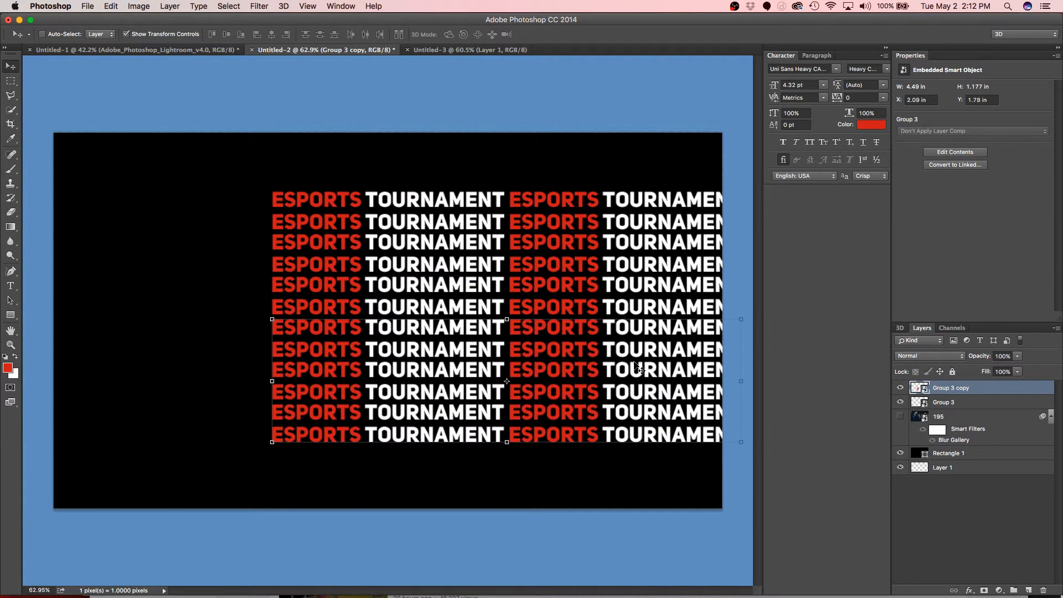
click(943, 402)
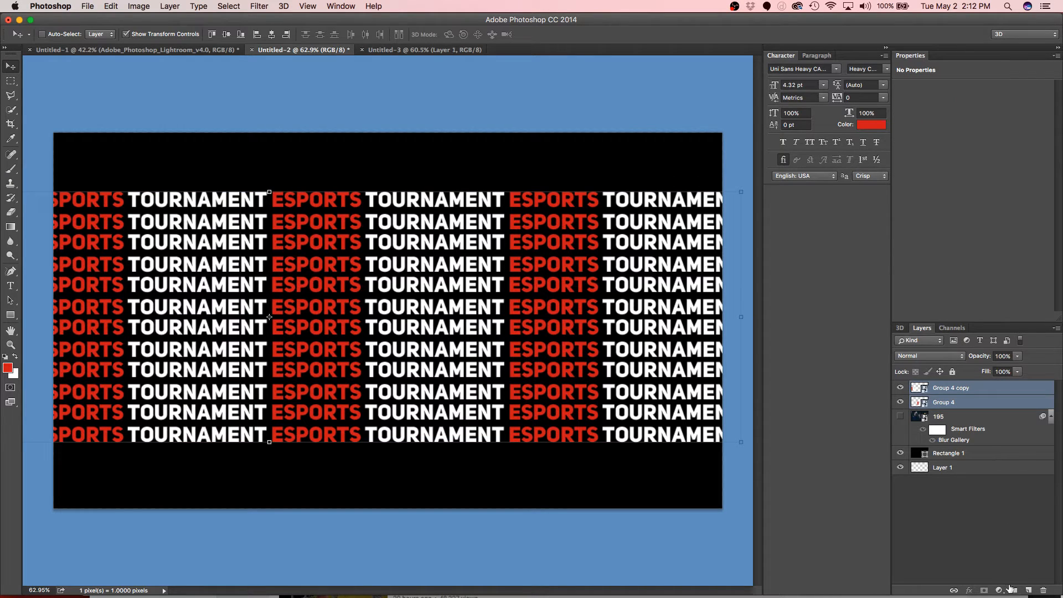
Merge the pattern layers, copy downward to the bottom edge, and convert all into one smart object
right_click(950, 388)
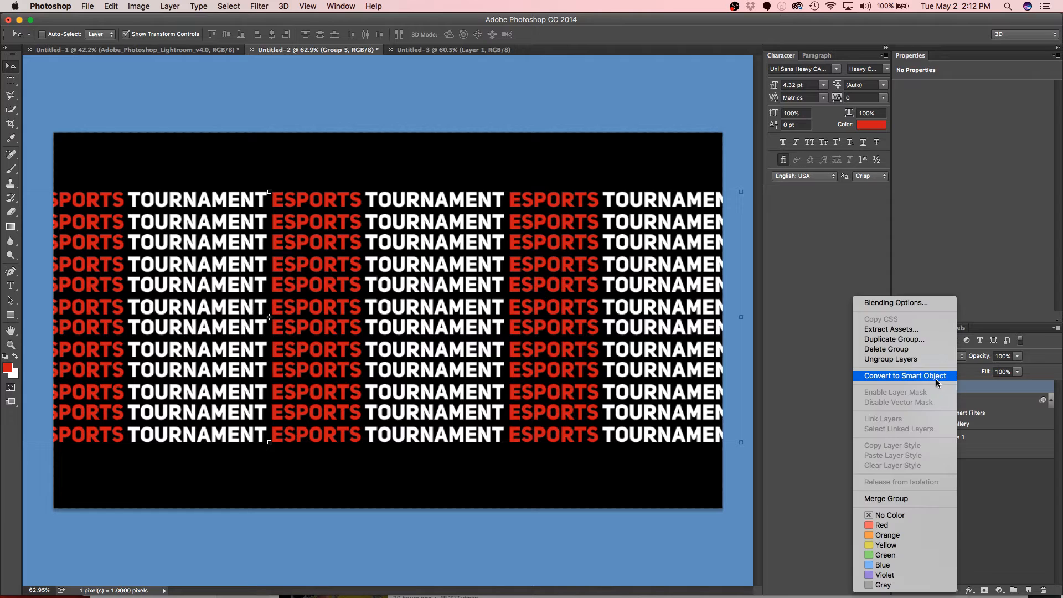
click(905, 375)
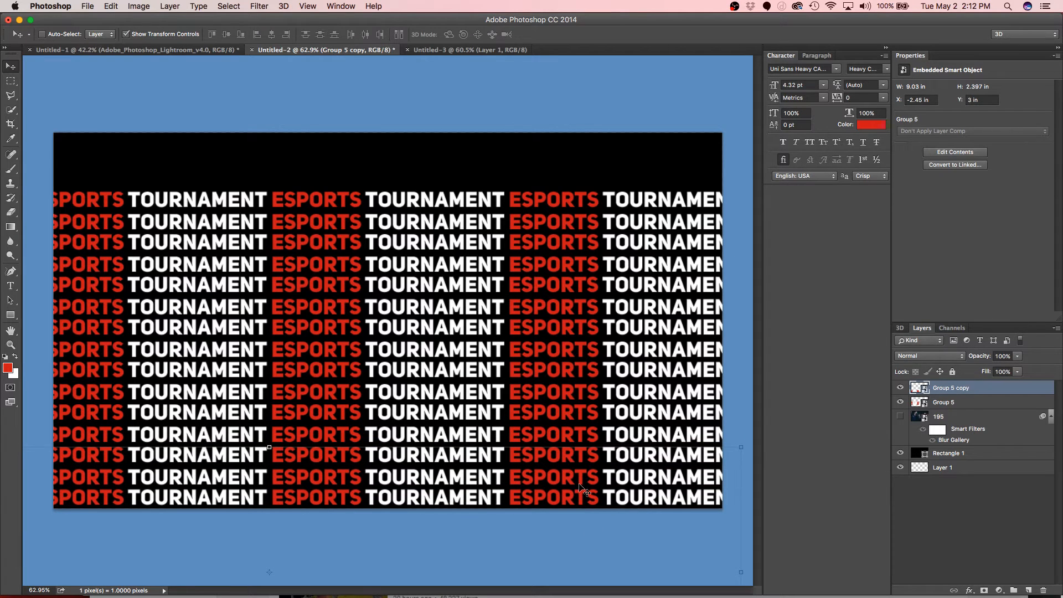
click(943, 401)
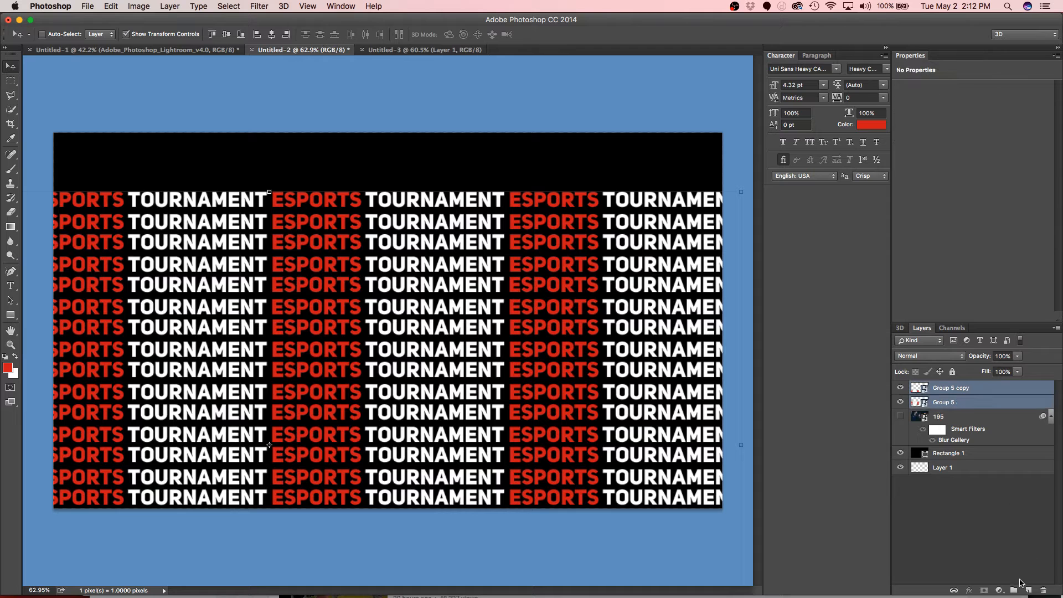
right_click(950, 388)
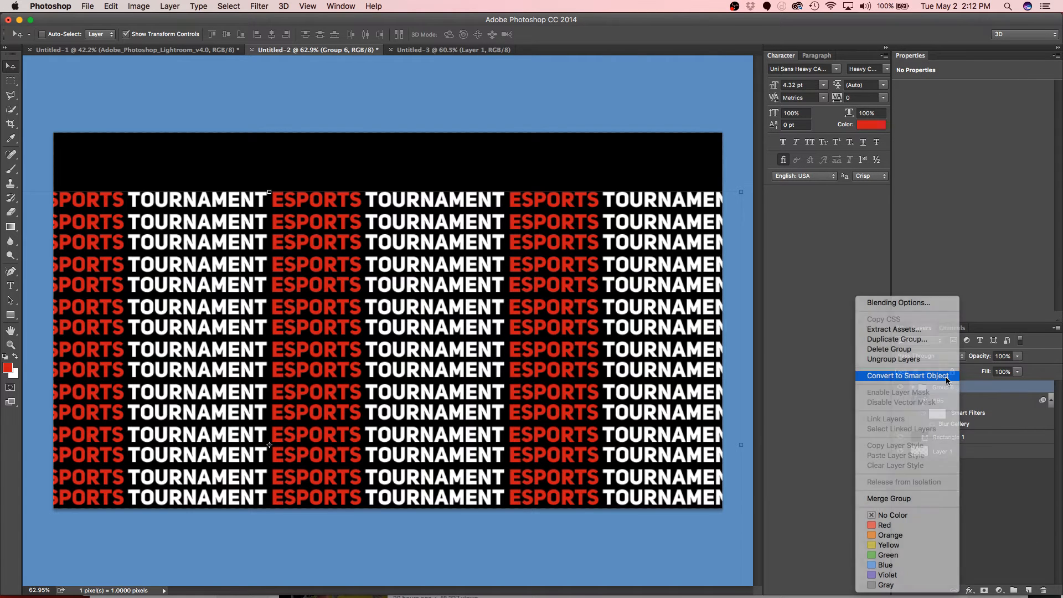
click(907, 375)
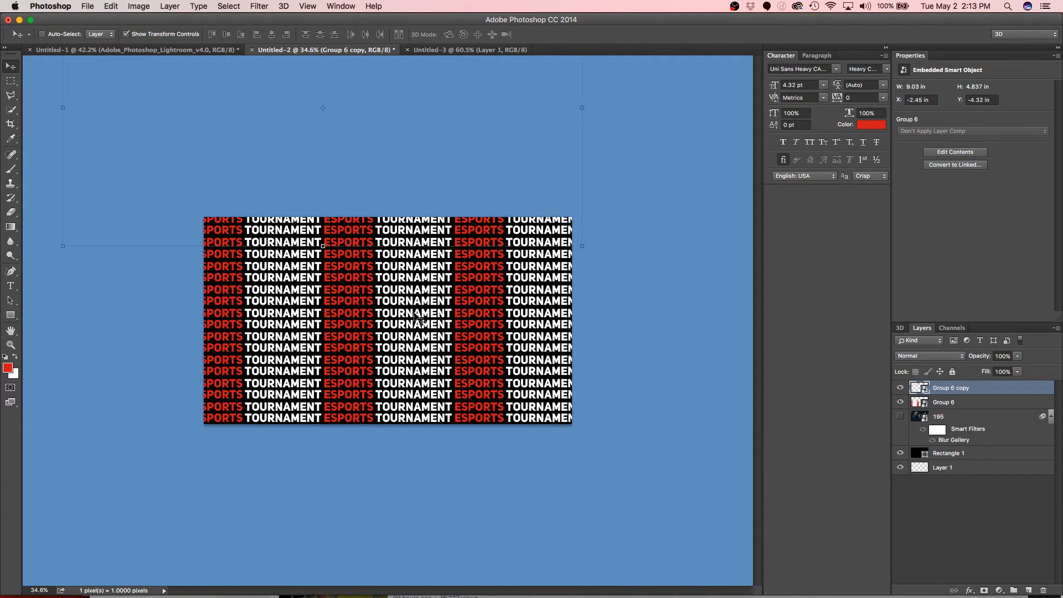
mouse_move(688, 330)
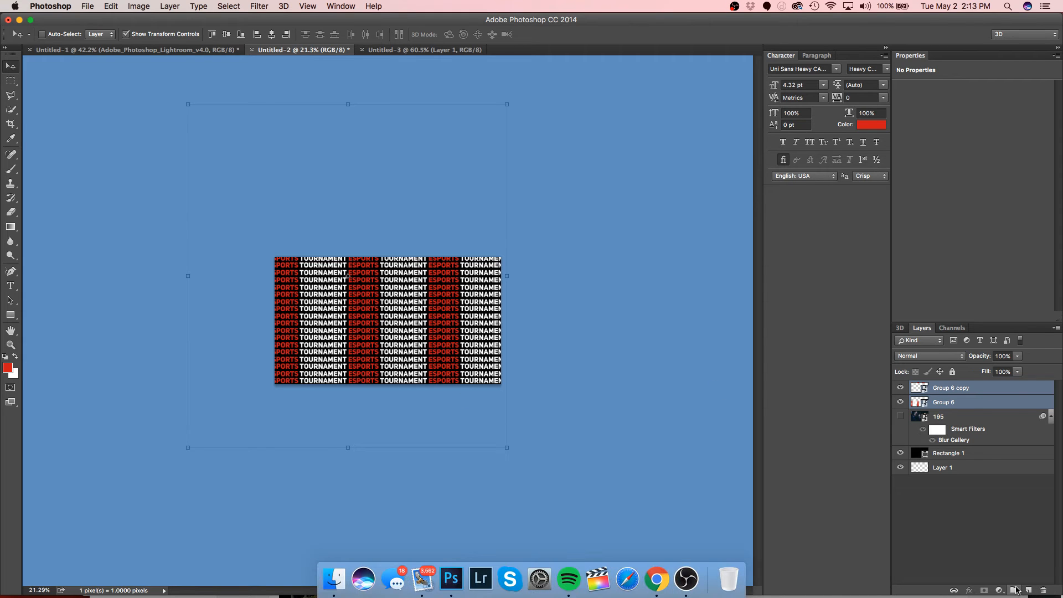
Merge the pattern copies into one smart object and select the full pattern
right_click(951, 387)
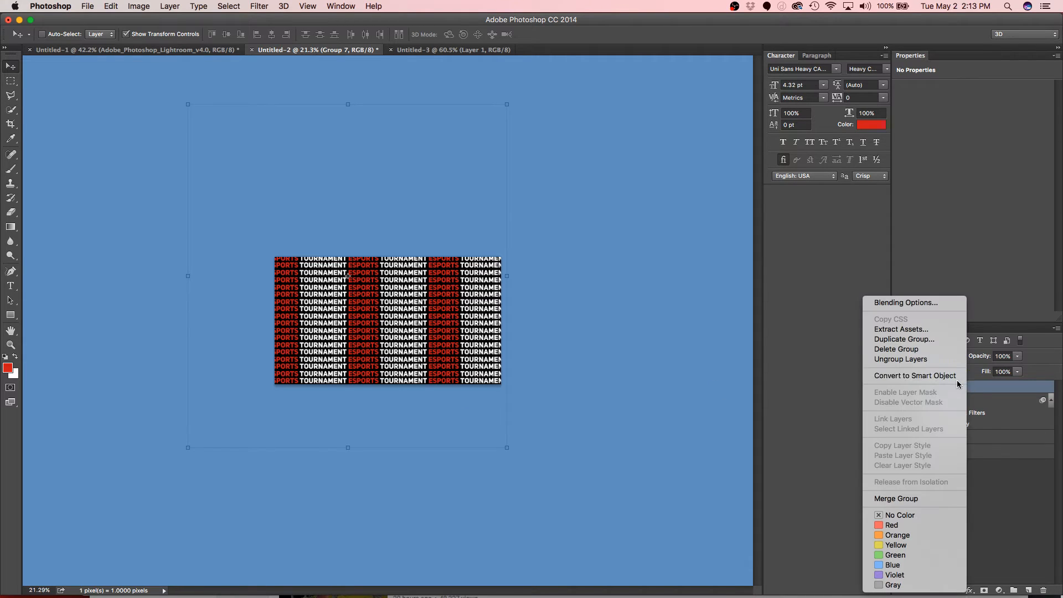
click(914, 376)
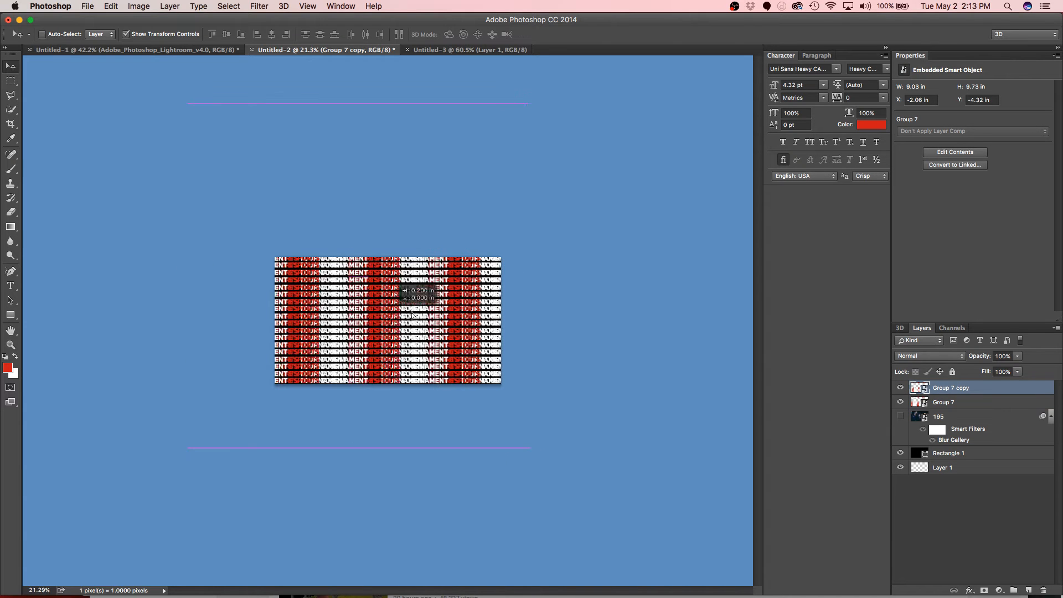
drag(406, 298, 542, 298)
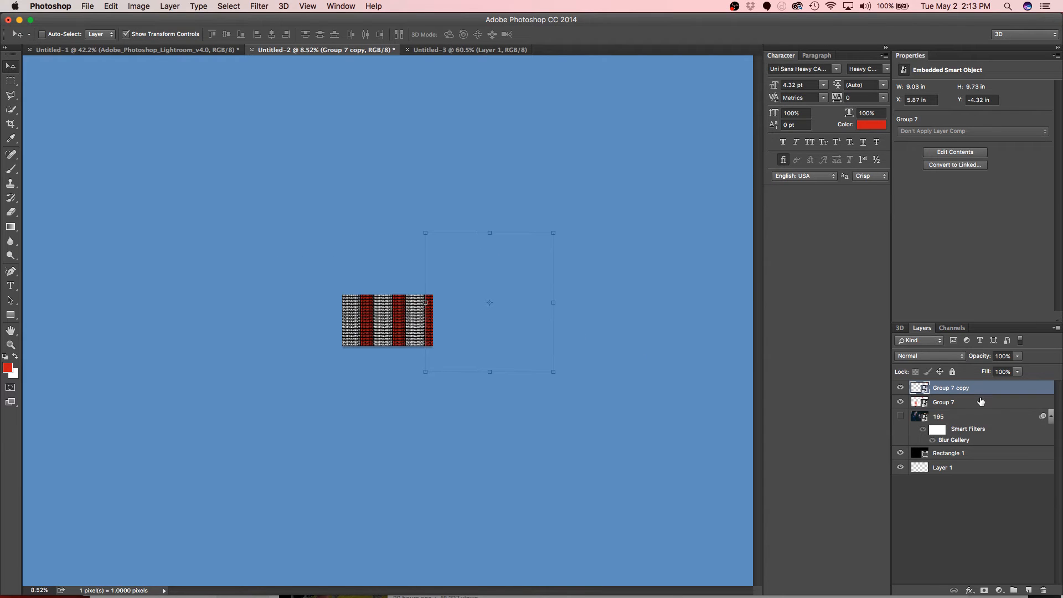
click(944, 401)
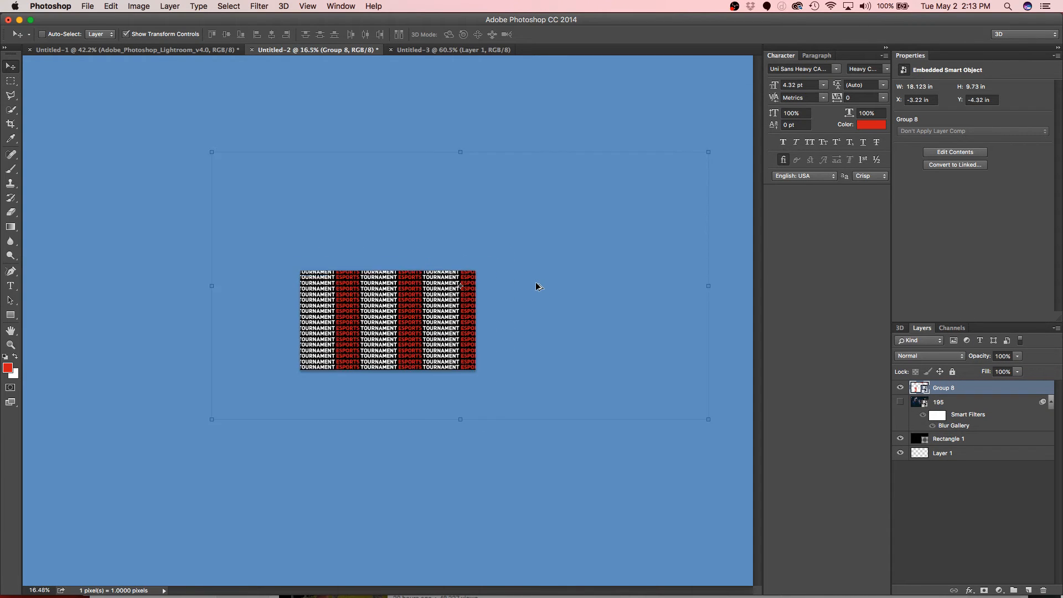
mouse_move(709, 151)
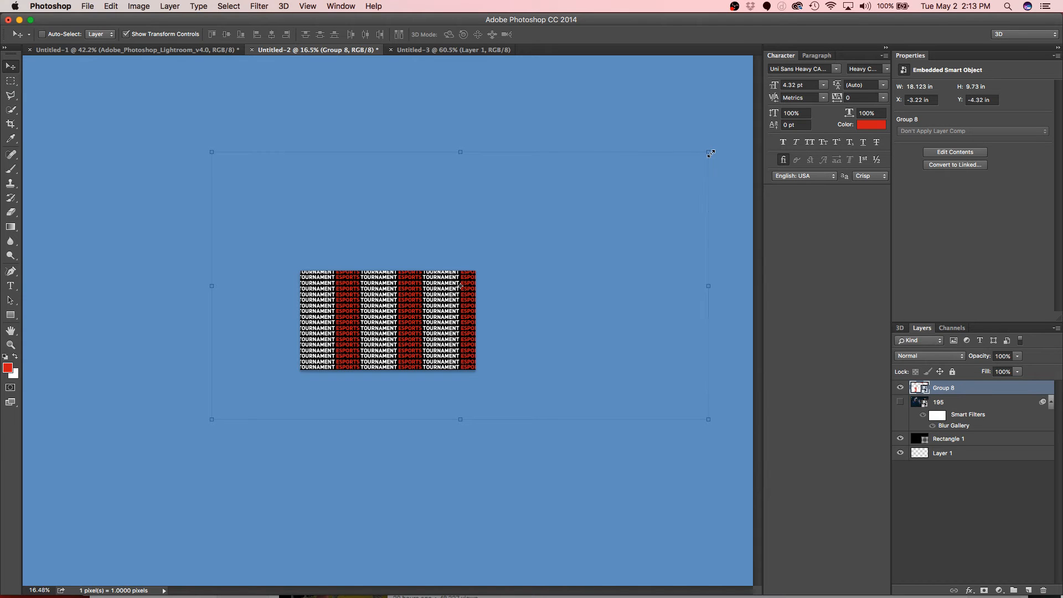
Free Transform the pattern larger and rotate it diagonally to fill the canvas
drag(711, 152, 530, 220)
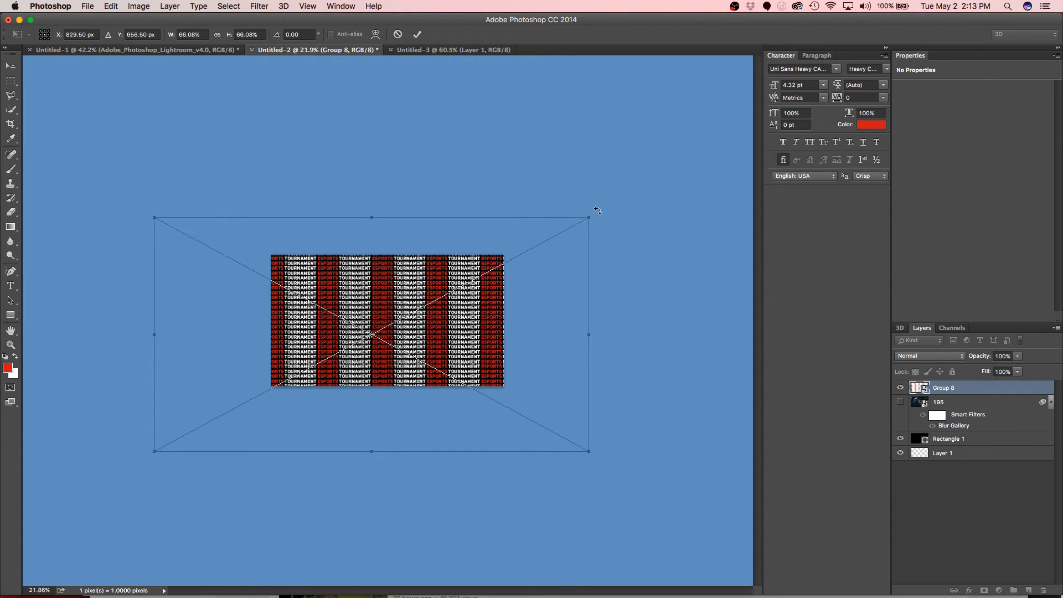
drag(596, 210, 519, 140)
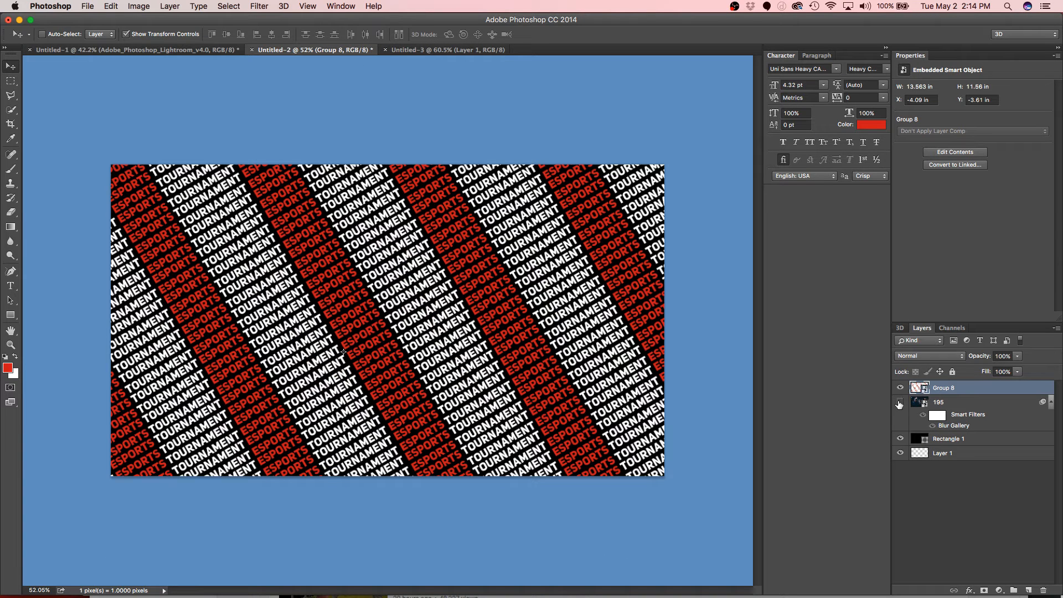
Show the blurred gaming photo and fade the pattern overlay to 19% opacity
click(900, 401)
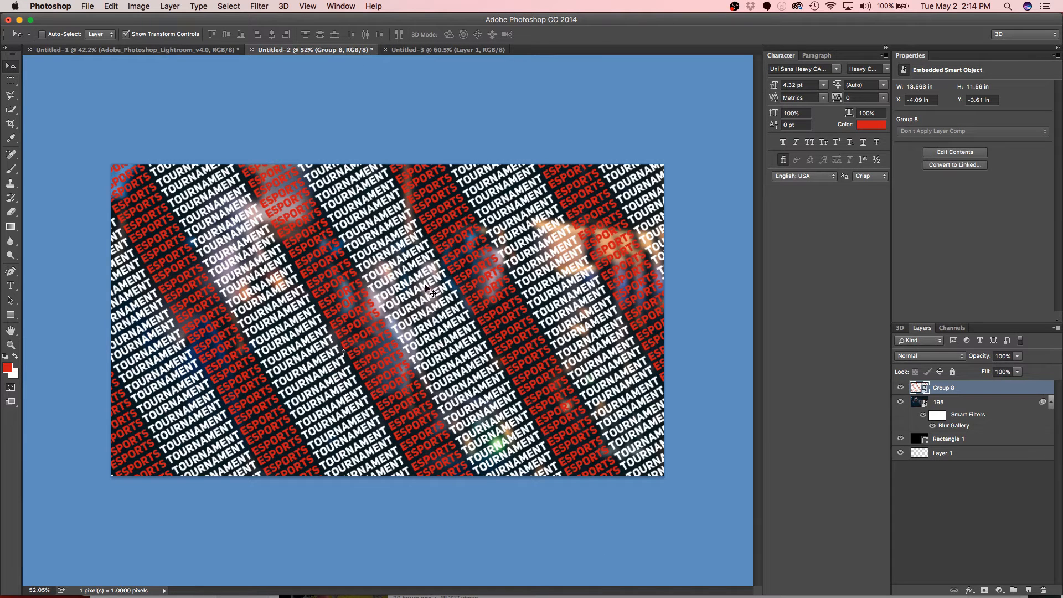
mouse_move(1003, 388)
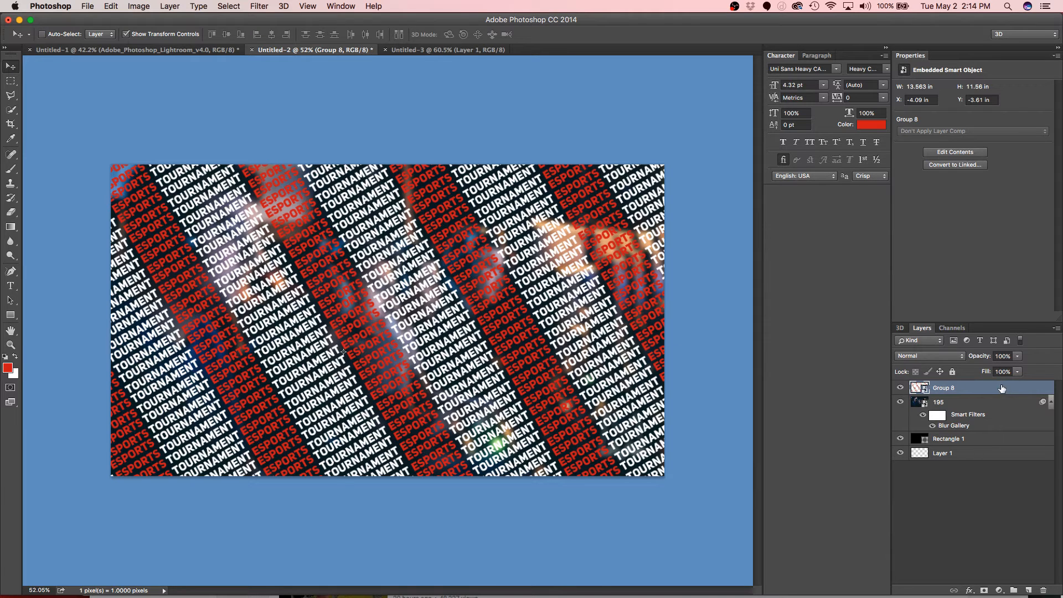
double_click(949, 387)
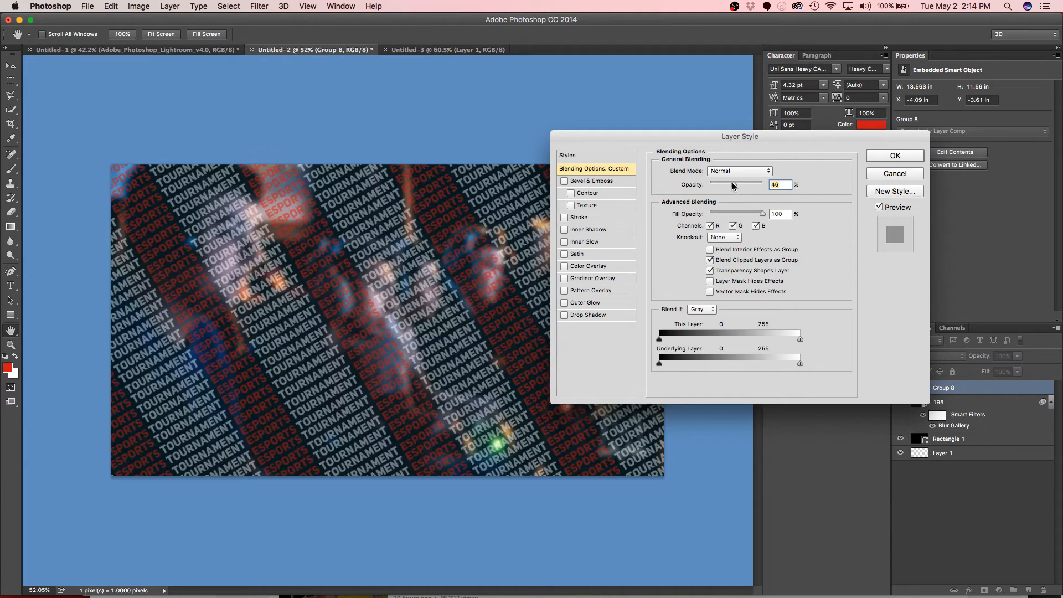
drag(745, 184, 716, 184)
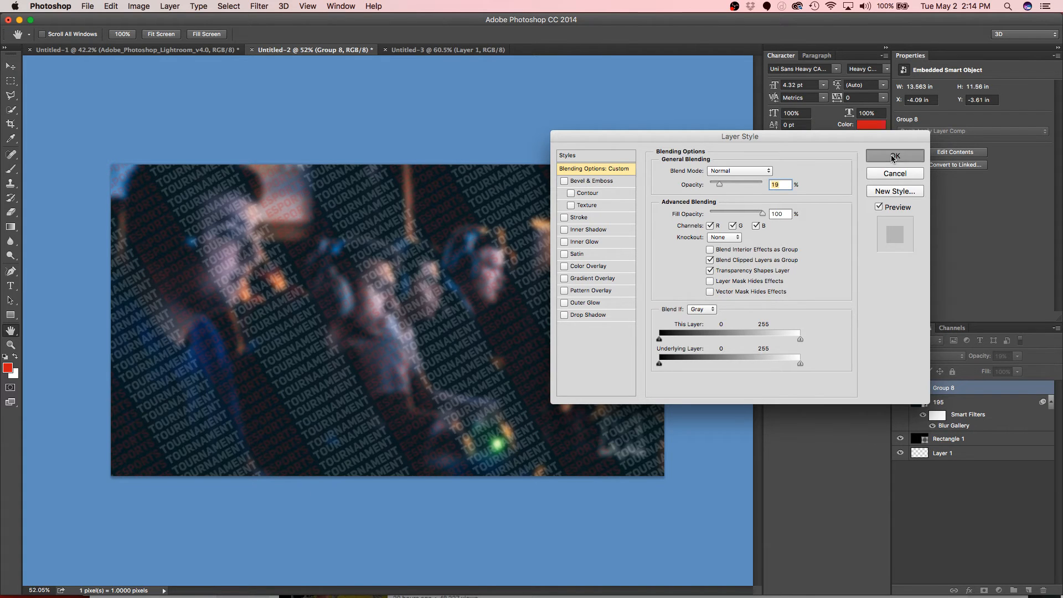
click(895, 156)
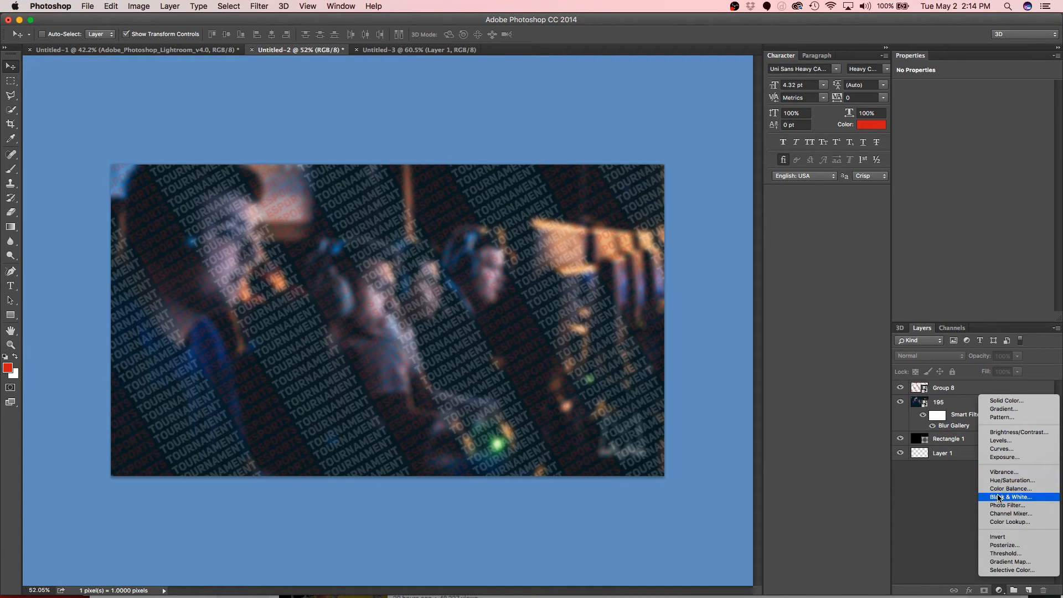
Add a Black & White adjustment layer and lower the gaming photo's opacity to 59%
click(1010, 496)
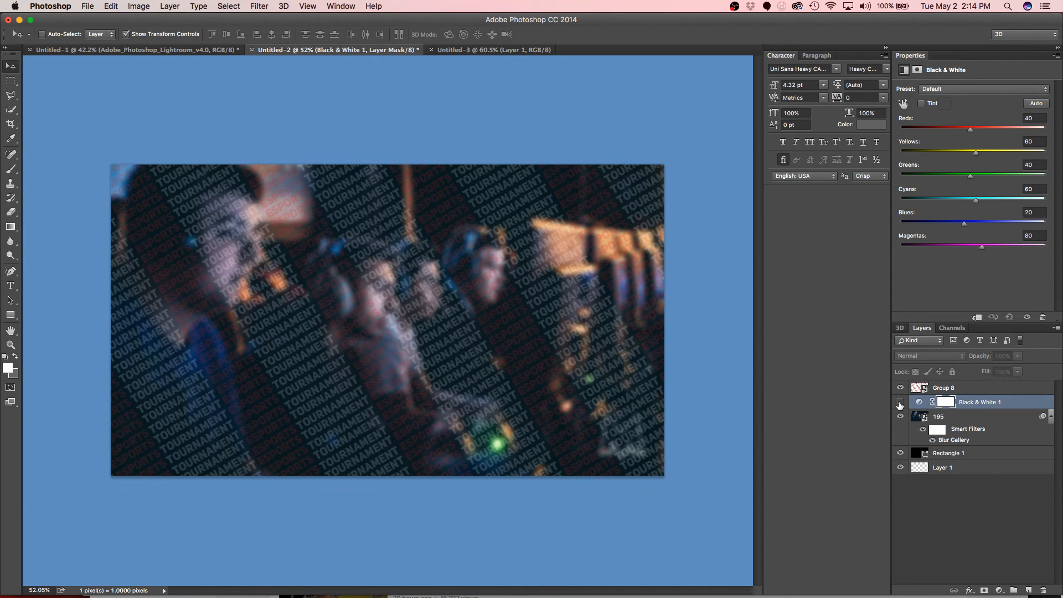
click(901, 402)
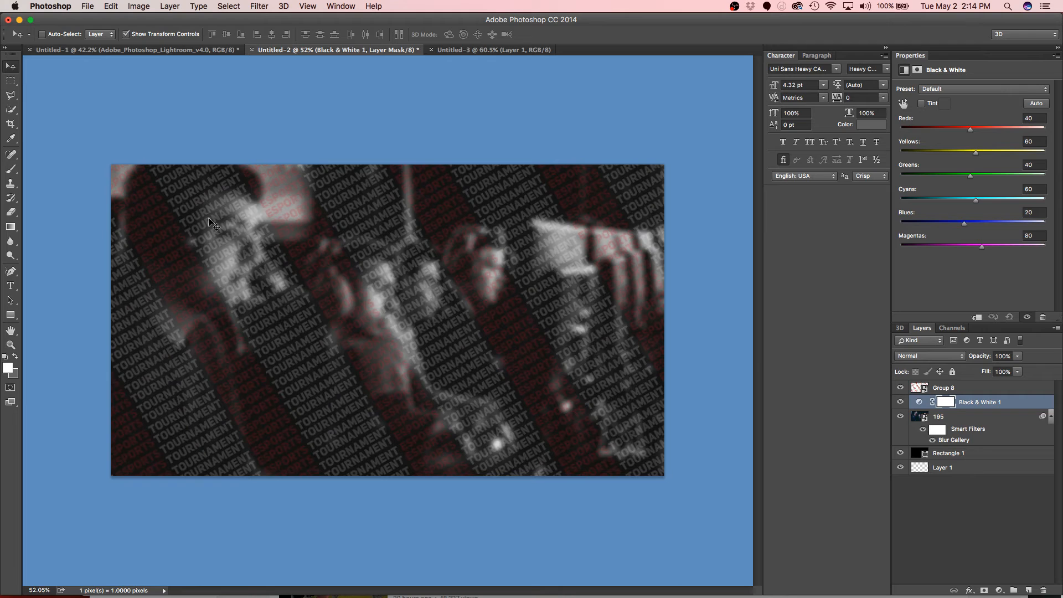
click(939, 416)
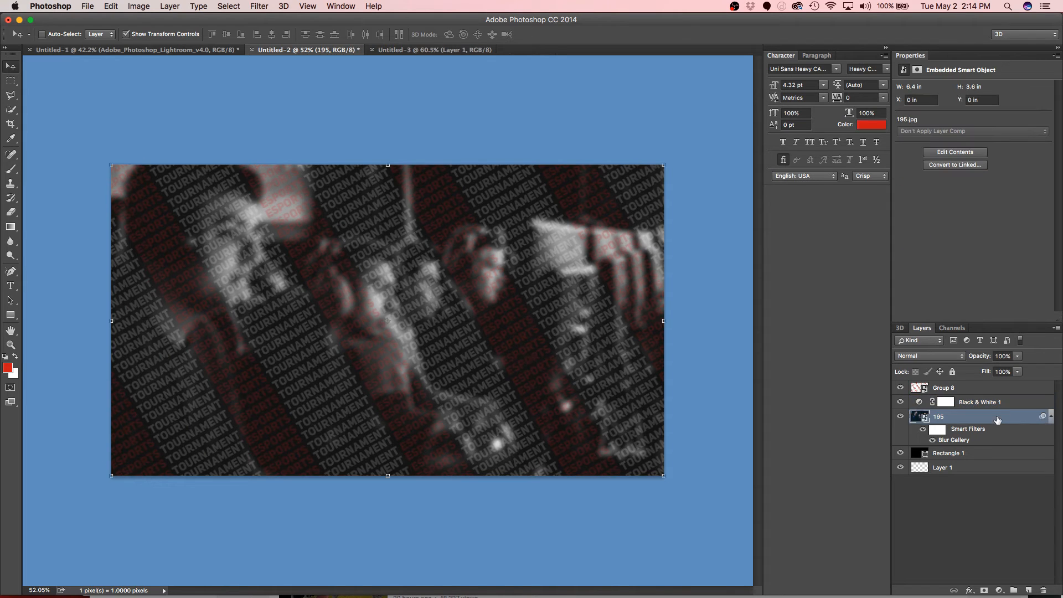
double_click(963, 416)
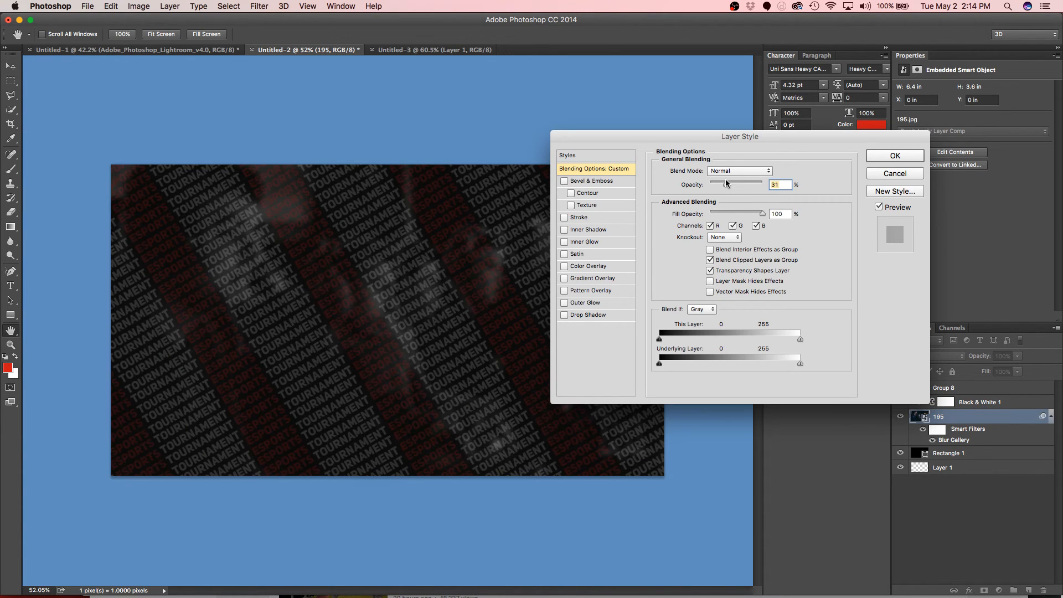
drag(725, 185, 742, 185)
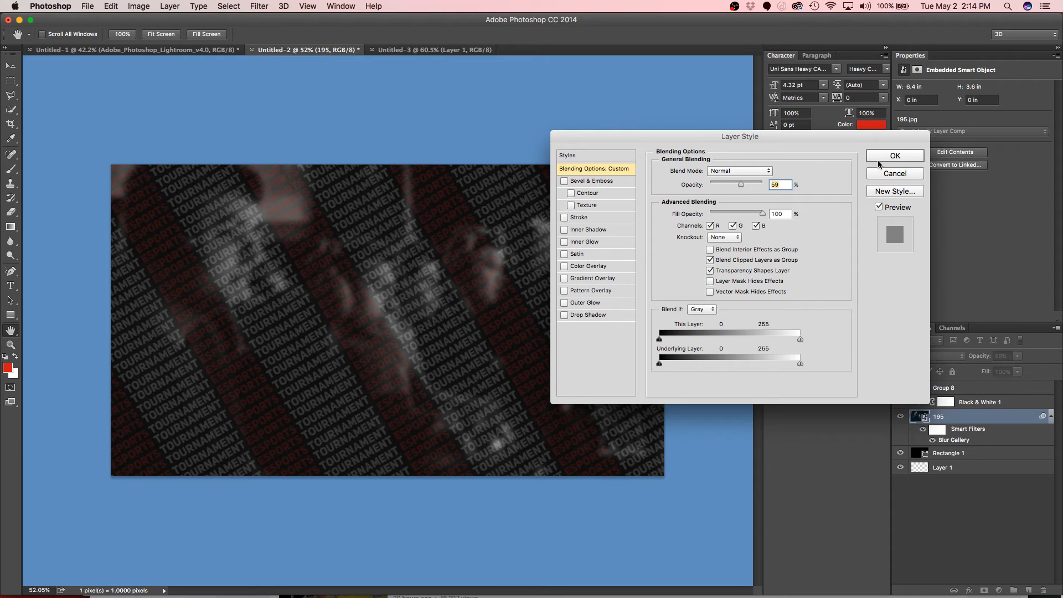
click(895, 155)
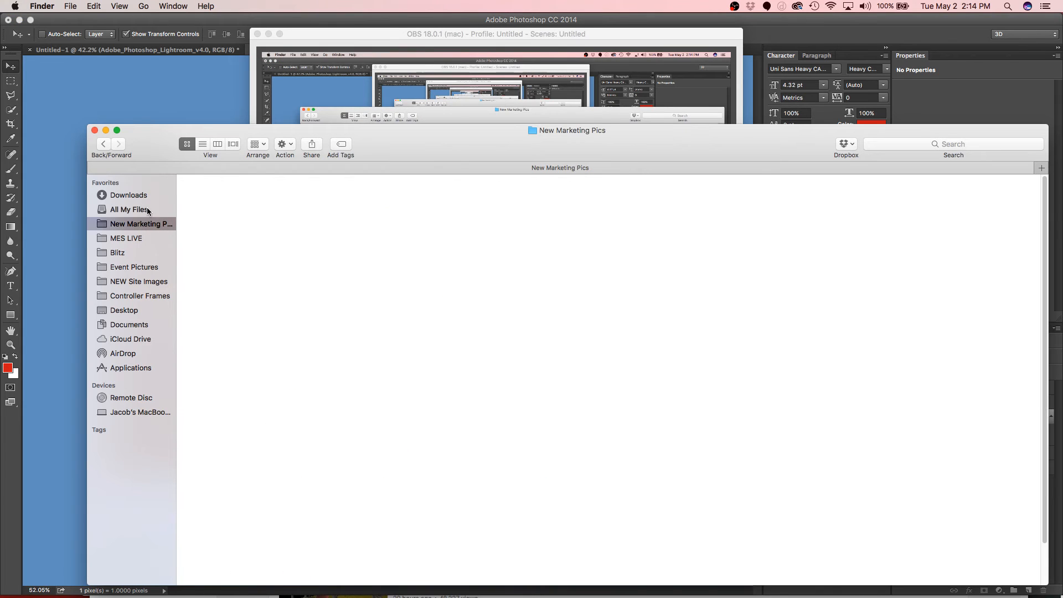
Select Wii-Console.png from Finder's All My Files list
click(128, 209)
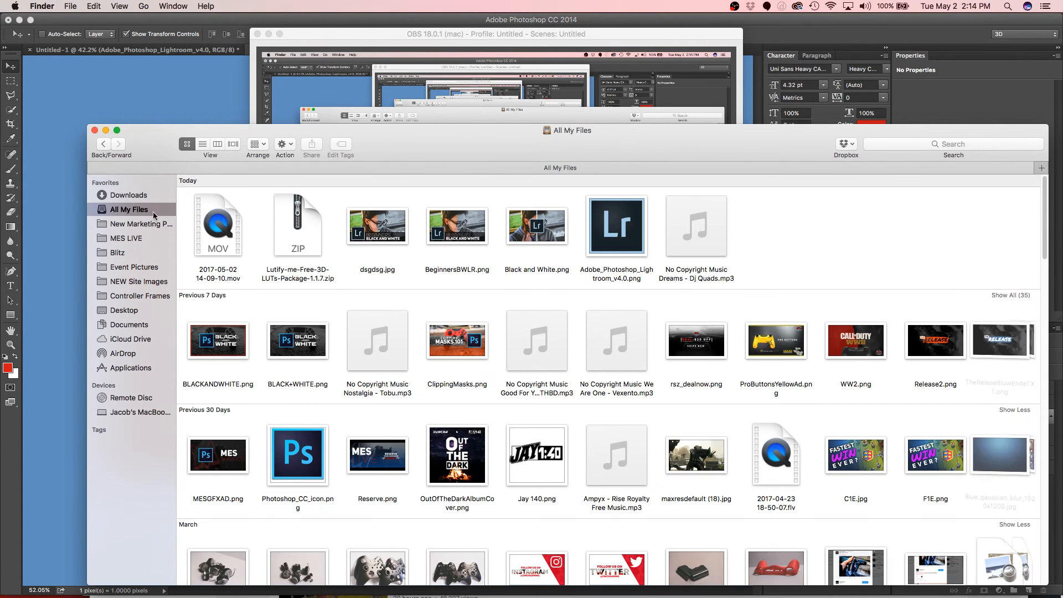
scroll(down, 3)
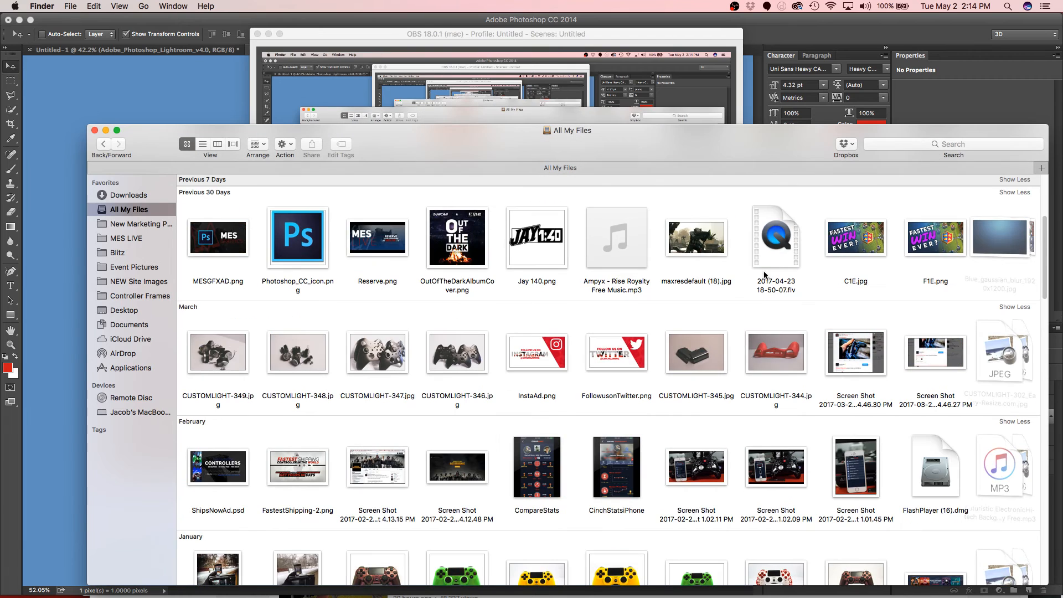
scroll(down, 3)
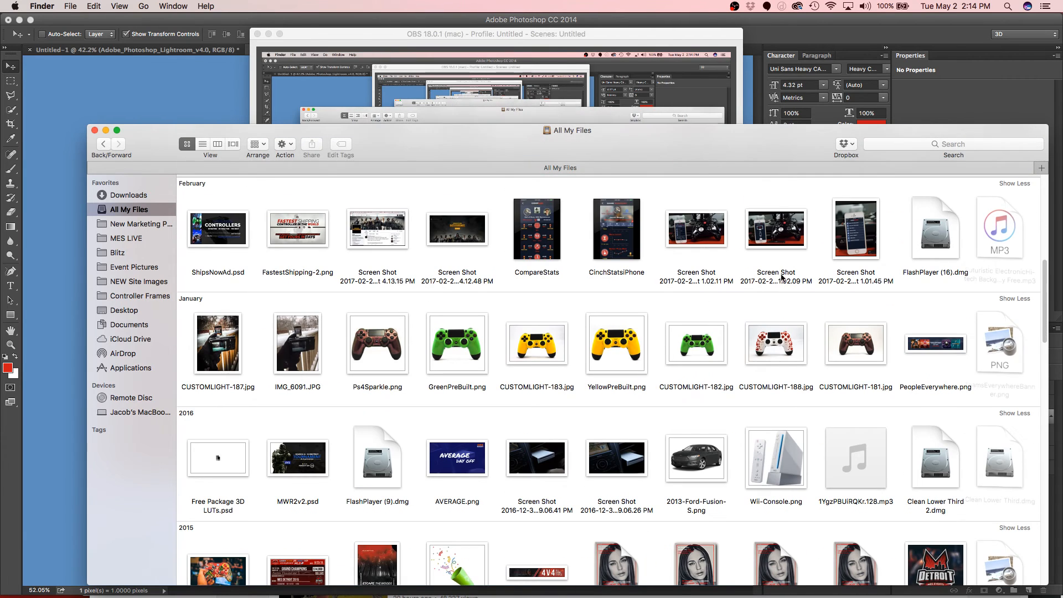
click(775, 457)
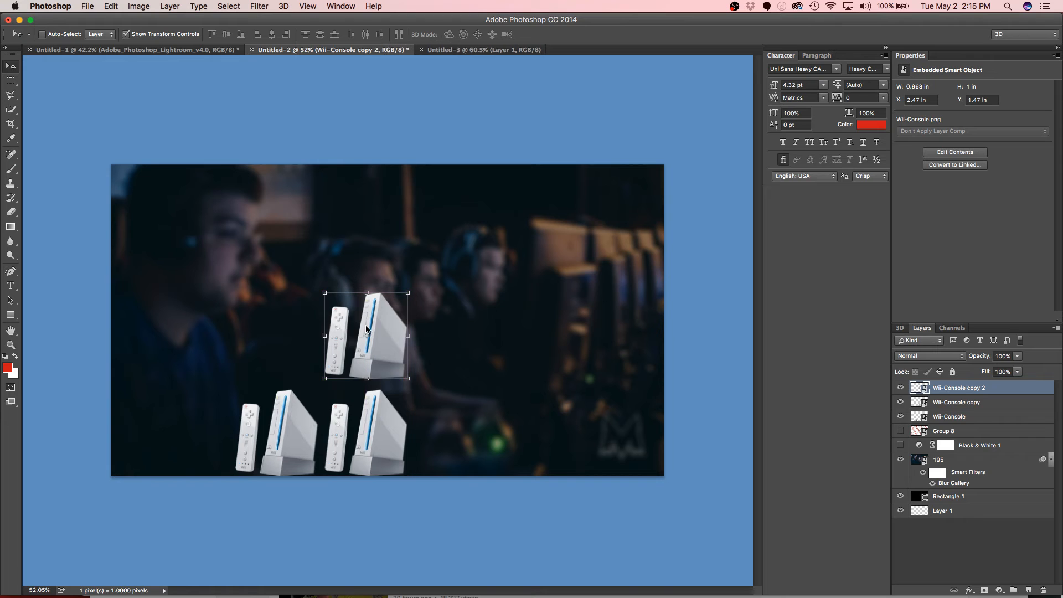
Alt-drag Wii console copies into a row, group them and duplicate the group into three rows
drag(367, 335, 285, 335)
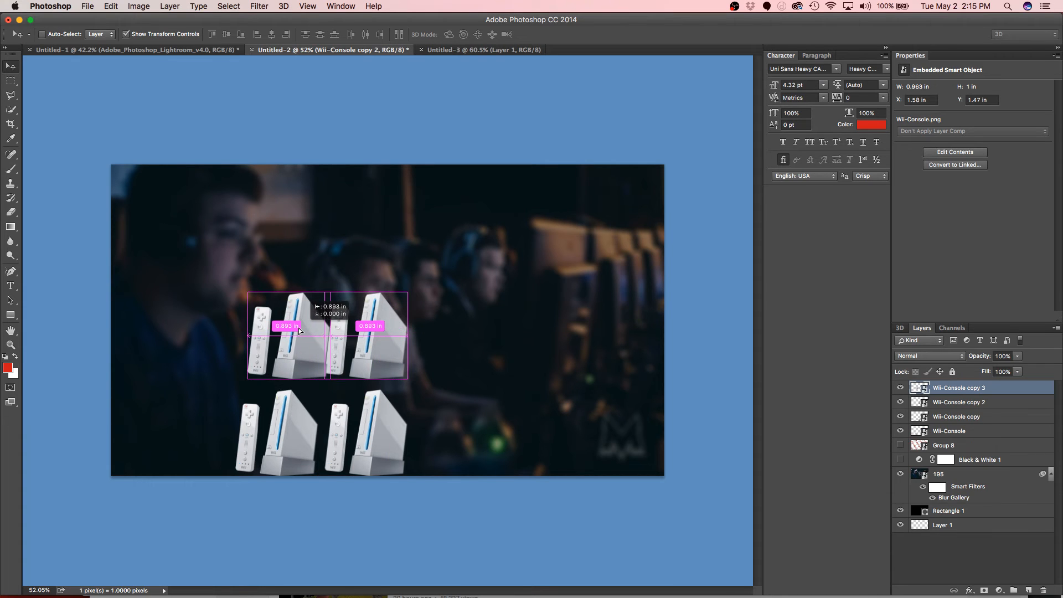
drag(301, 332, 276, 332)
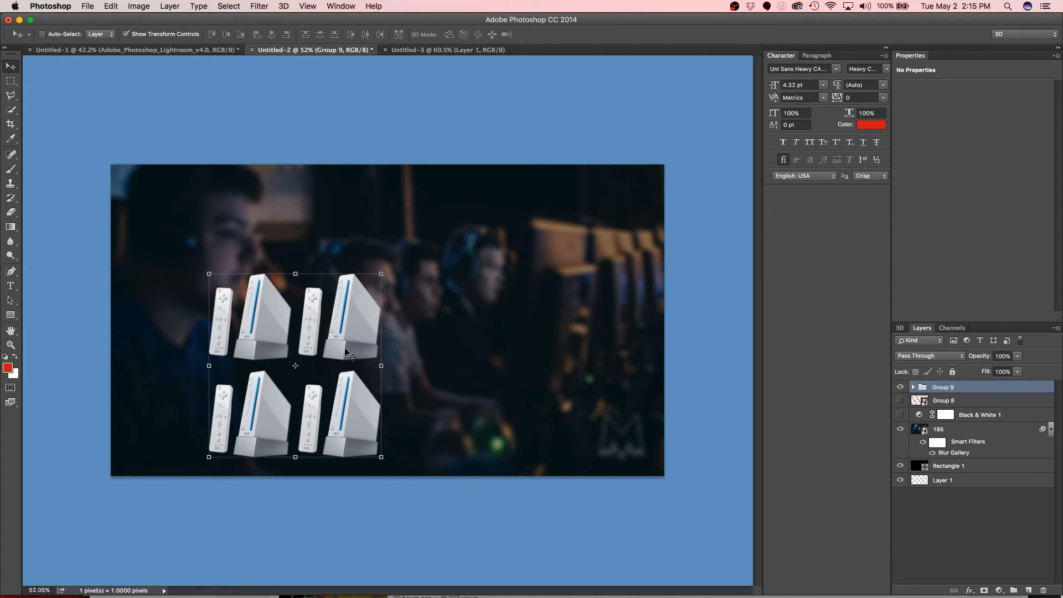
right_click(943, 387)
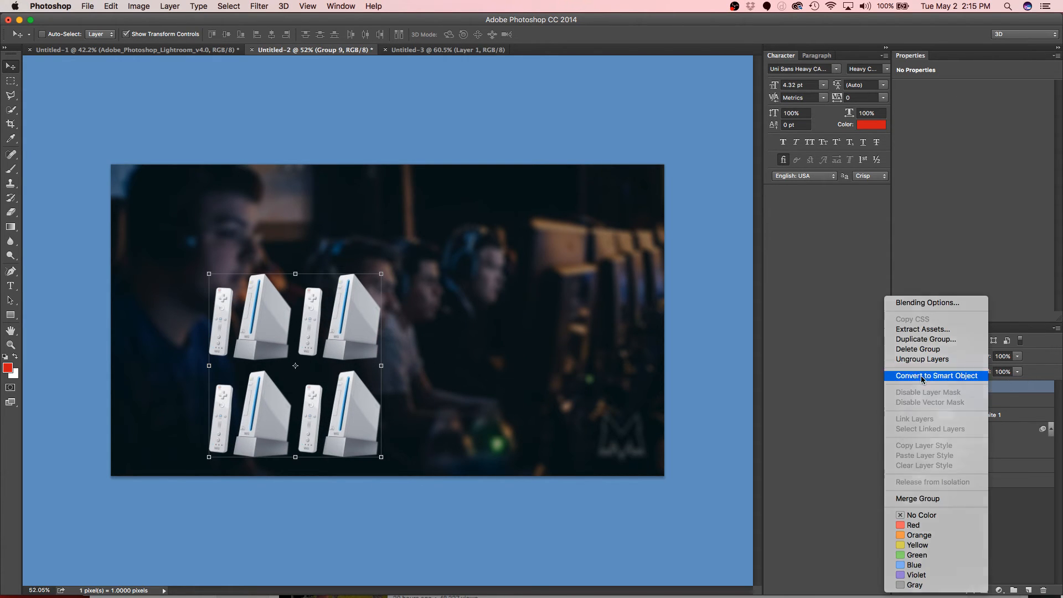
click(937, 375)
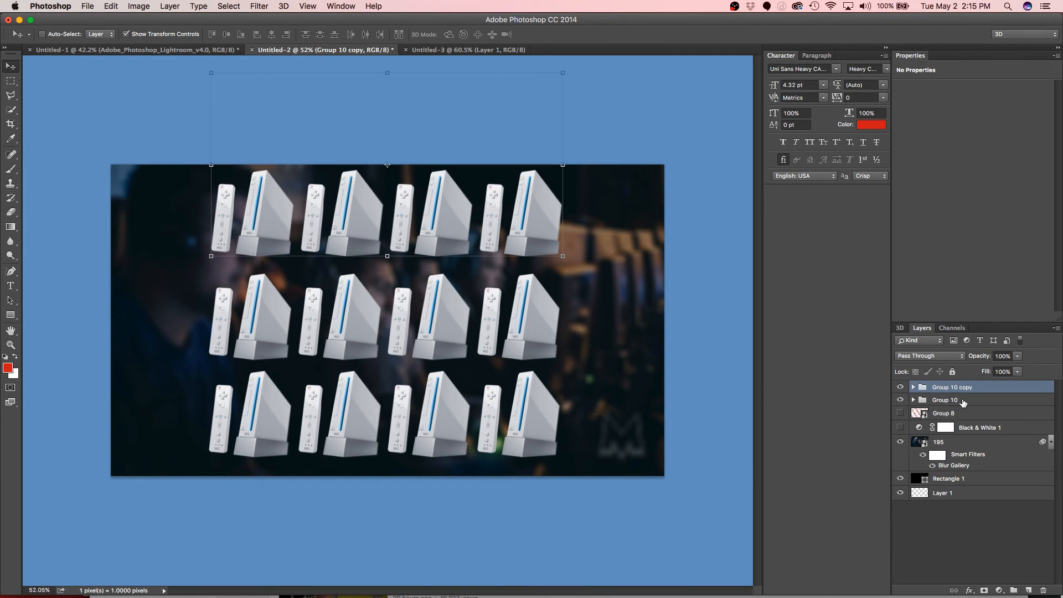
Group the console rows as Group 12, lower its opacity and scale it to cover the canvas
right_click(952, 387)
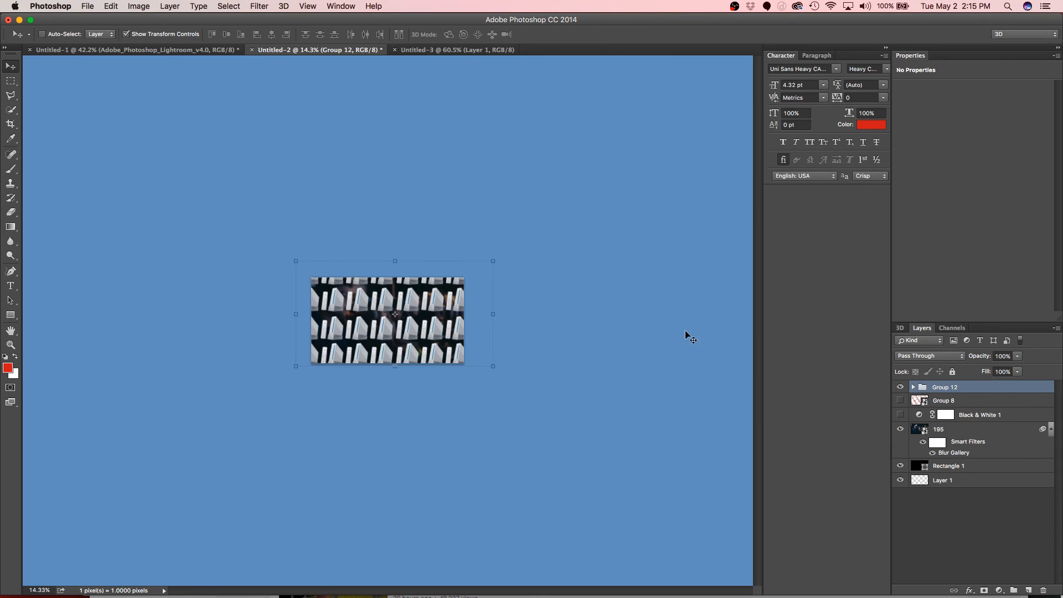
double_click(945, 387)
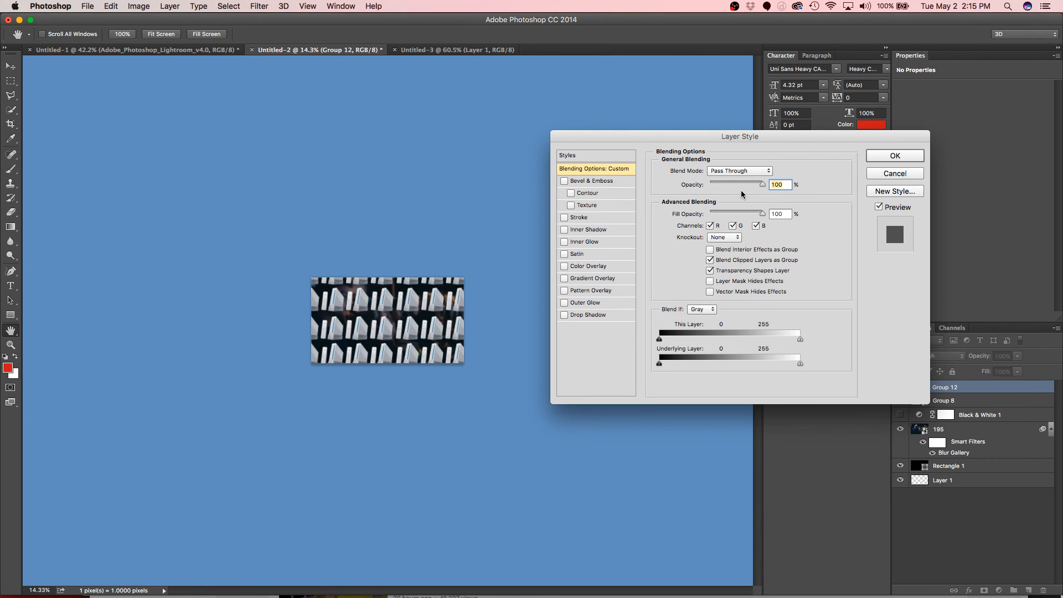
drag(766, 185, 731, 185)
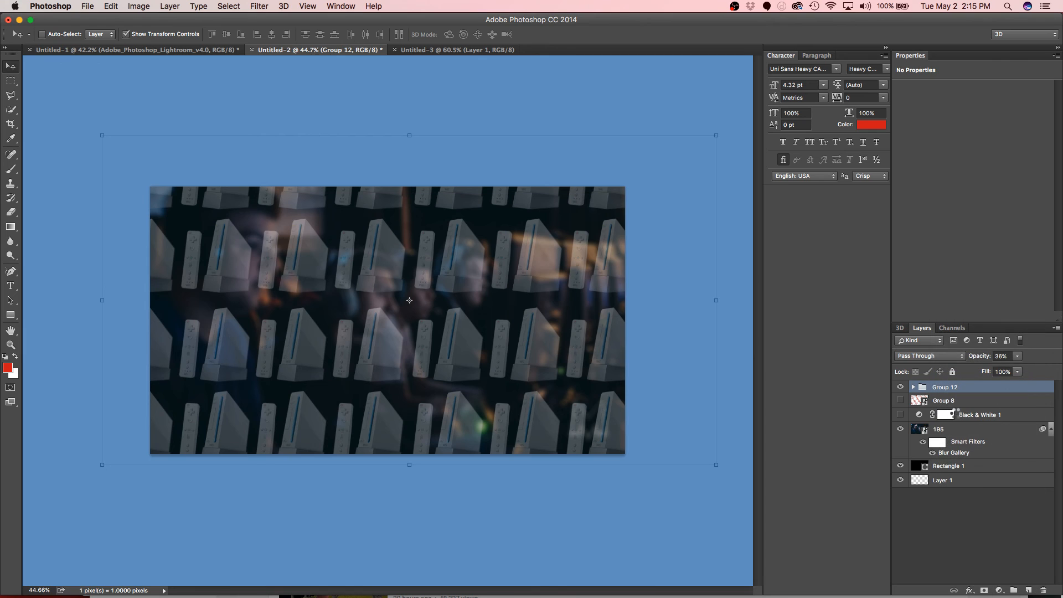
click(945, 388)
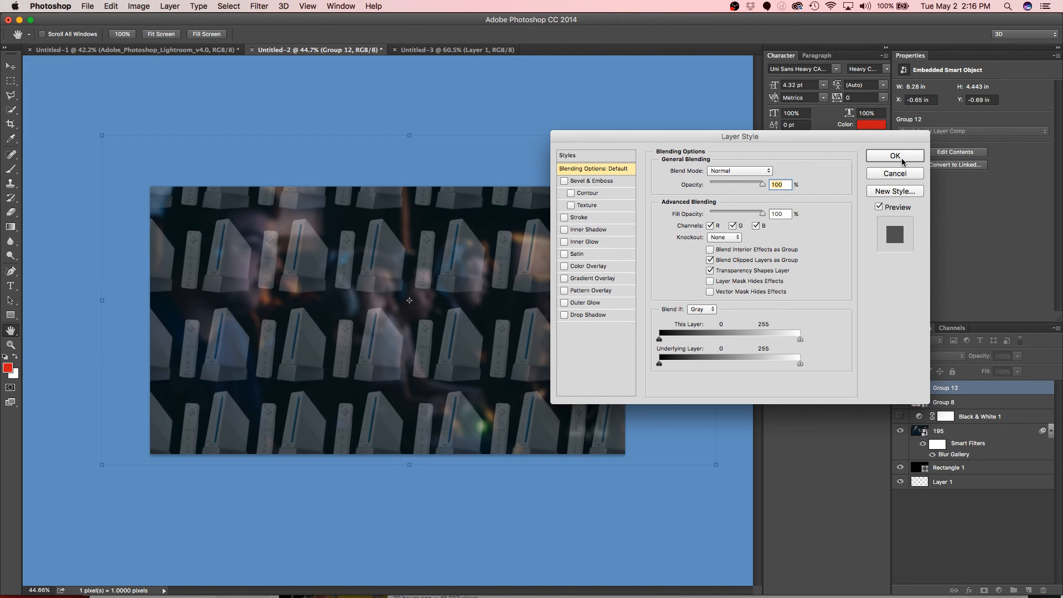
Hide the Wii console Group 12 and show ESPORTS Group 8 at 100% opacity
click(895, 155)
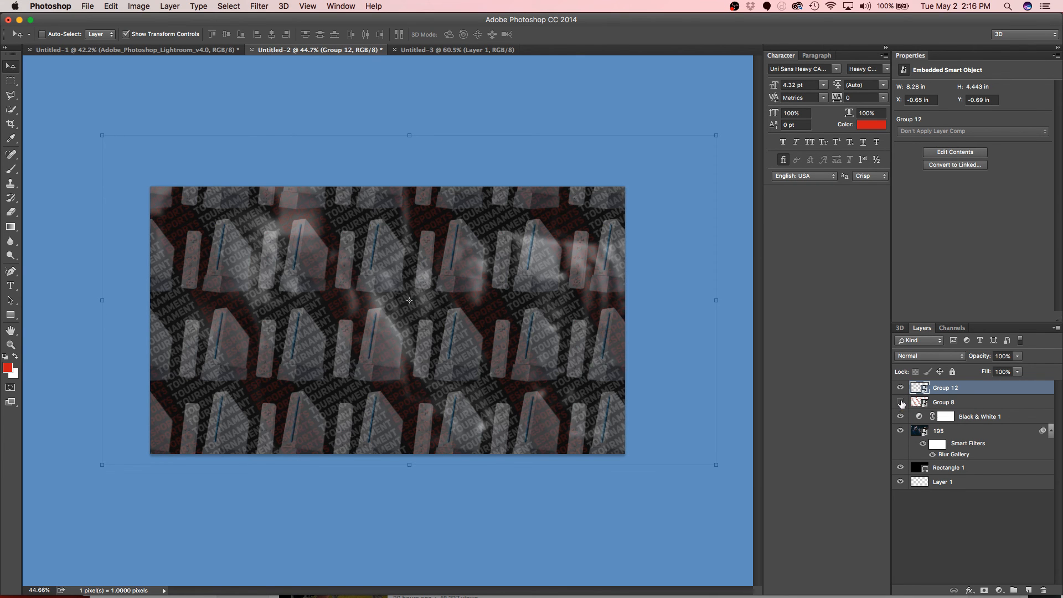
click(901, 387)
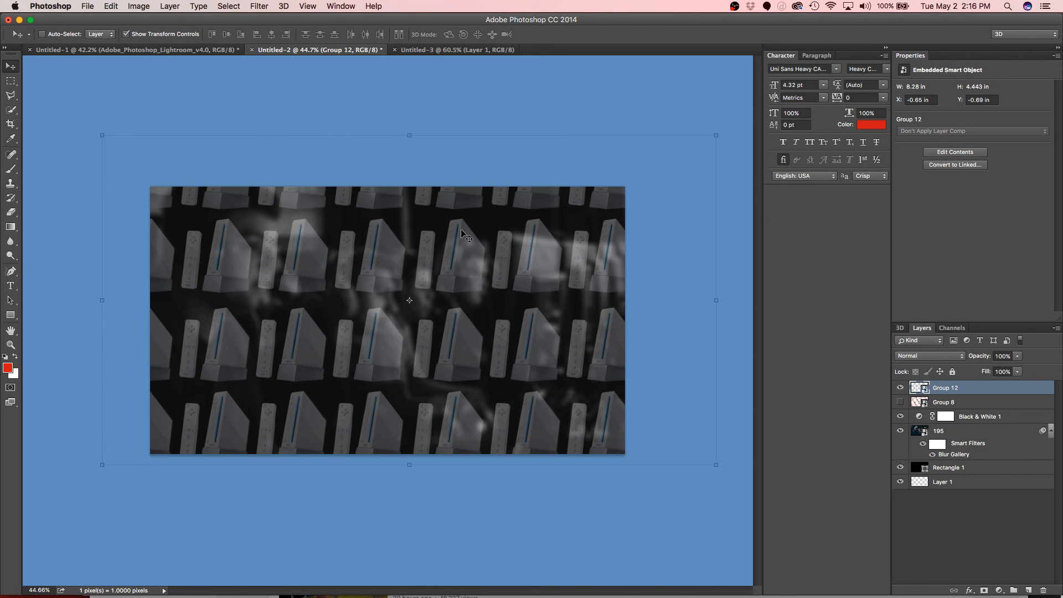
mouse_move(527, 336)
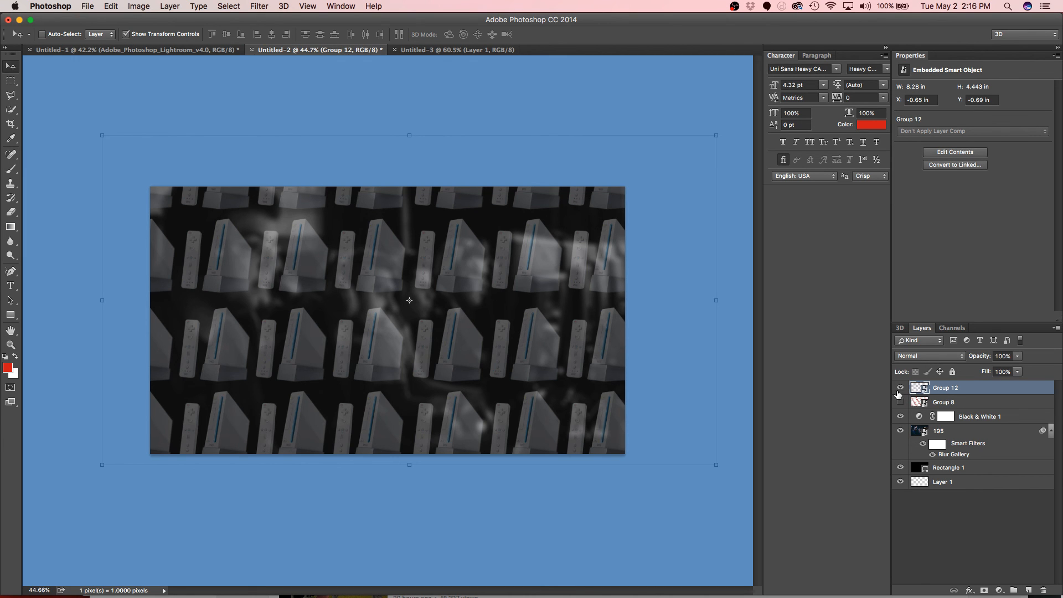
click(901, 387)
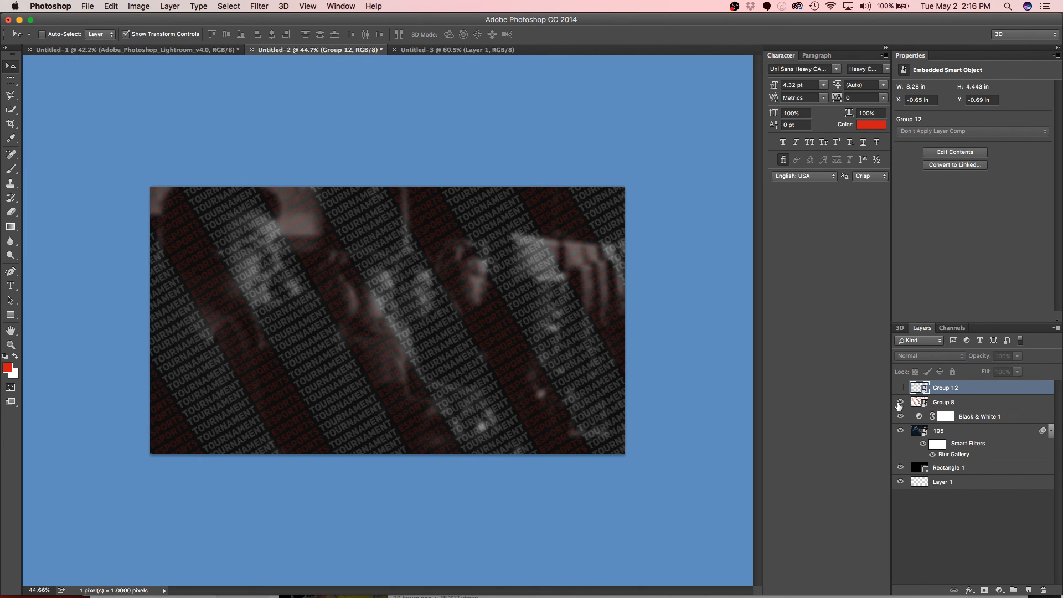
double_click(944, 402)
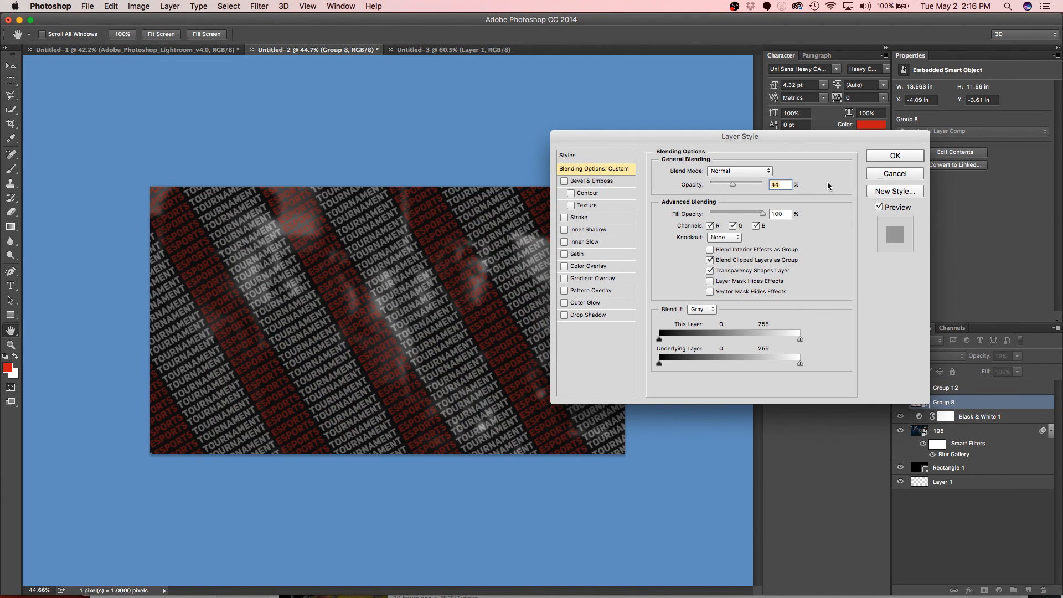
click(894, 155)
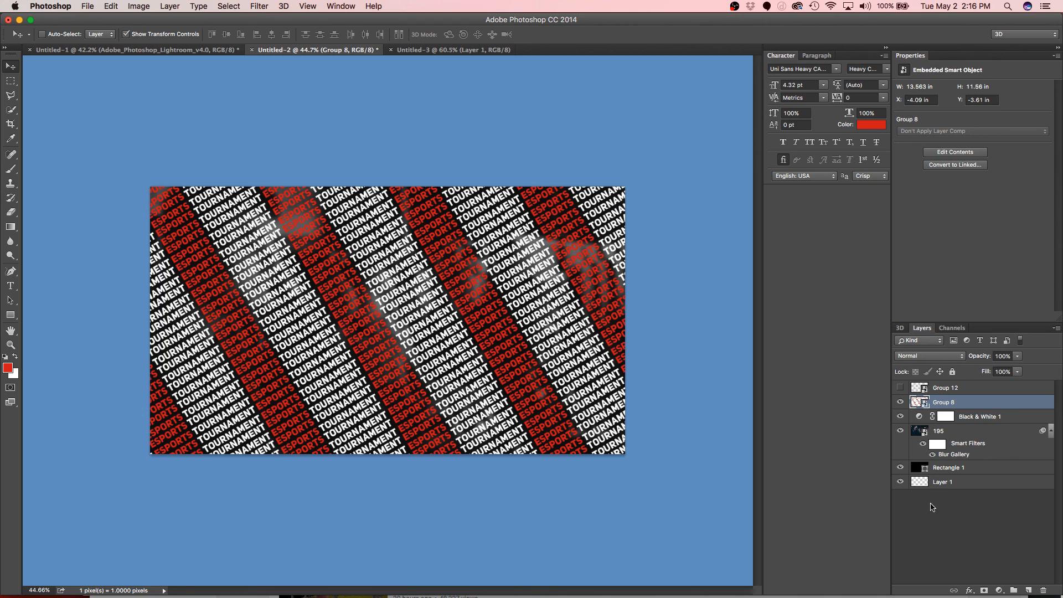